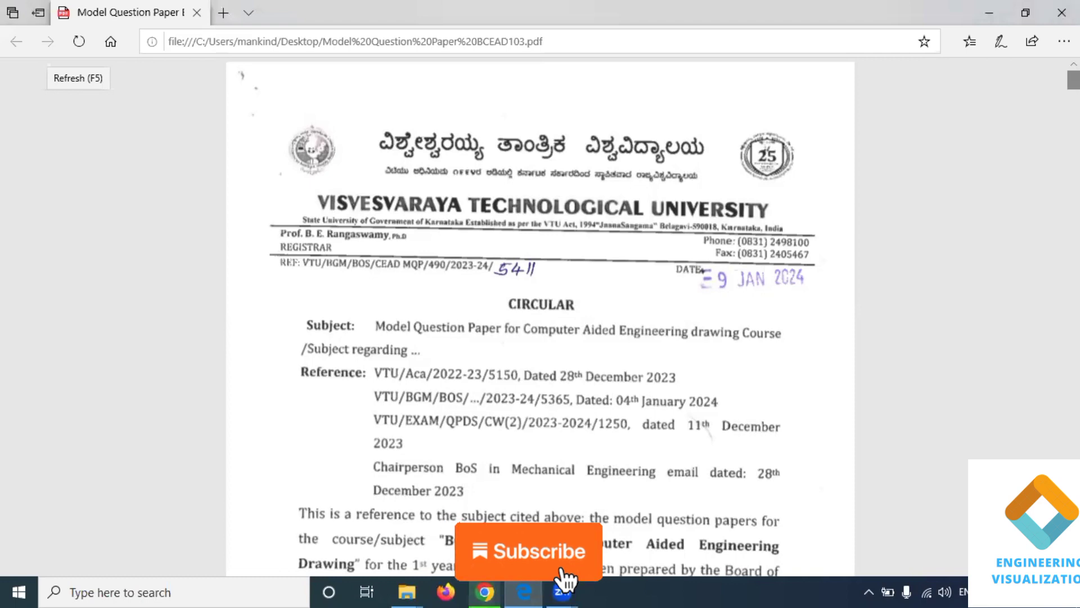
# Step: Scroll through the VTU model question paper PDF to the triangular lamina question
pyautogui.scroll(-3)
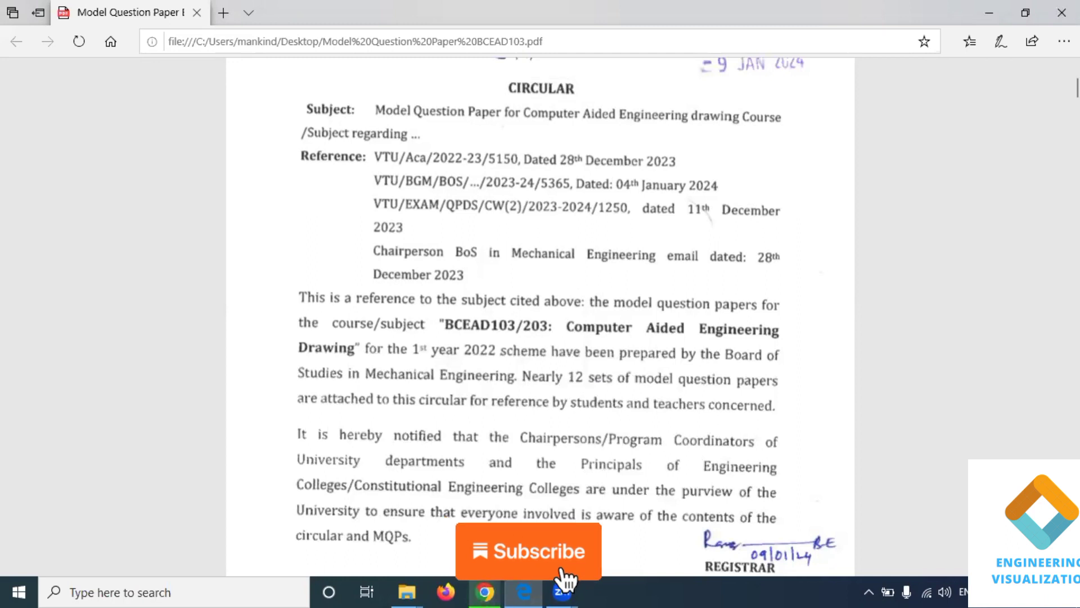
pyautogui.moveTo(565, 578)
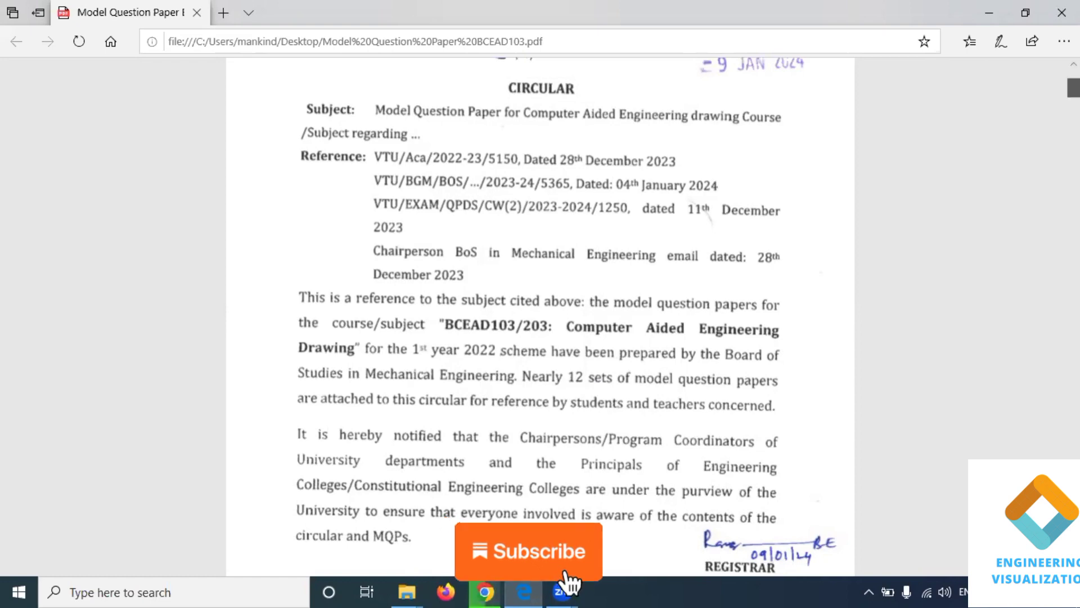
pyautogui.scroll(-3)
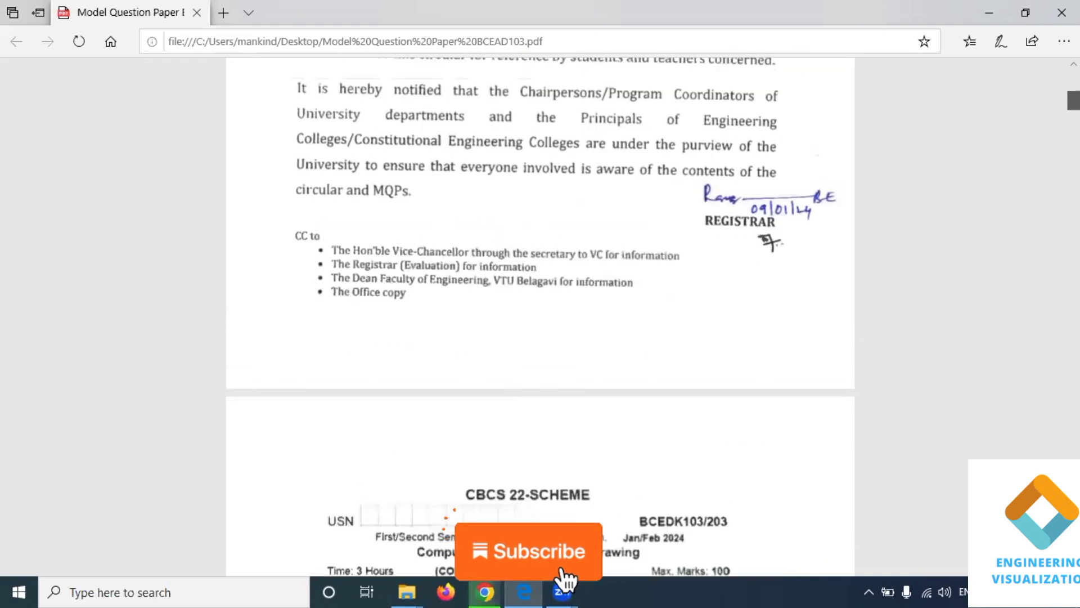
pyautogui.scroll(-3)
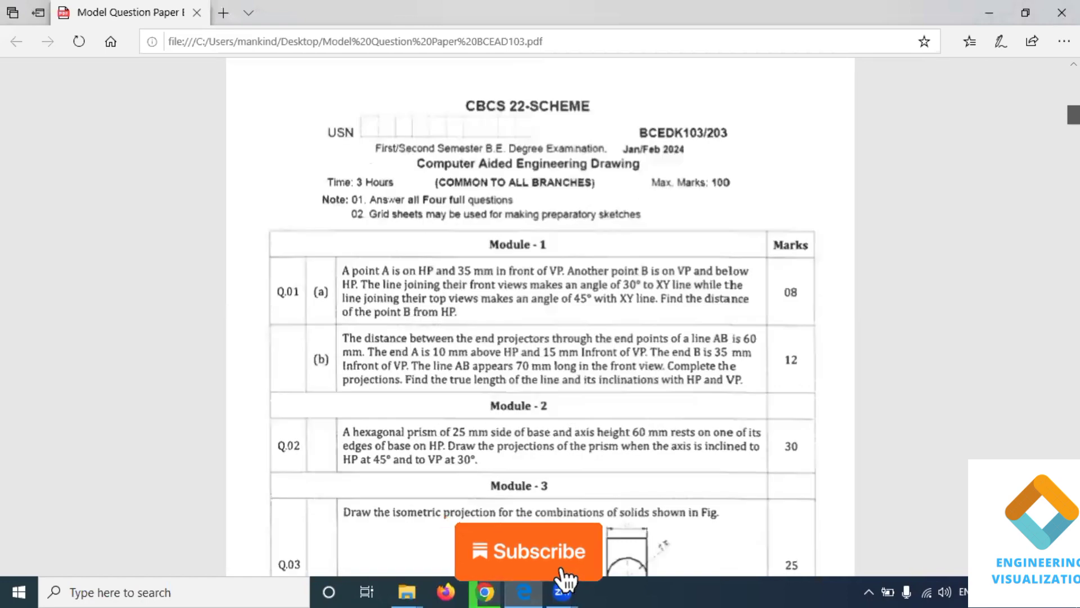
pyautogui.scroll(-3)
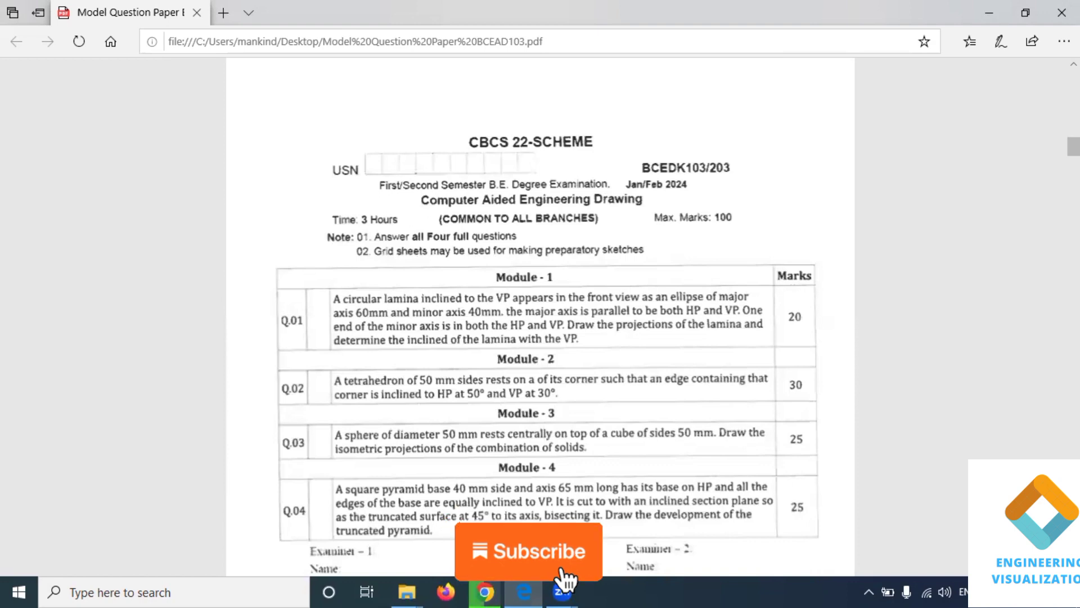
pyautogui.scroll(-3)
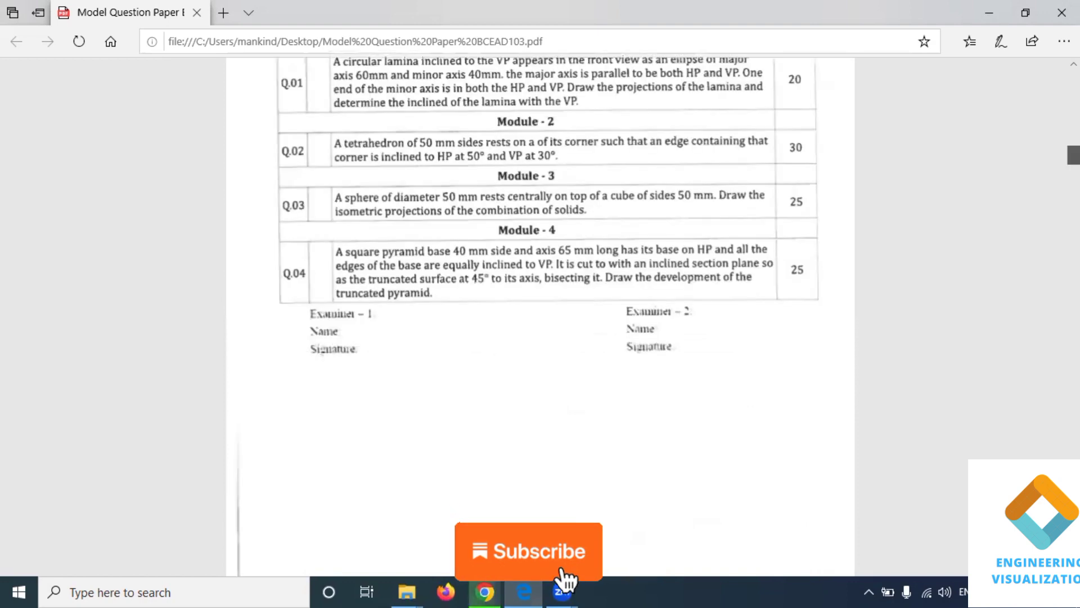
pyautogui.scroll(3)
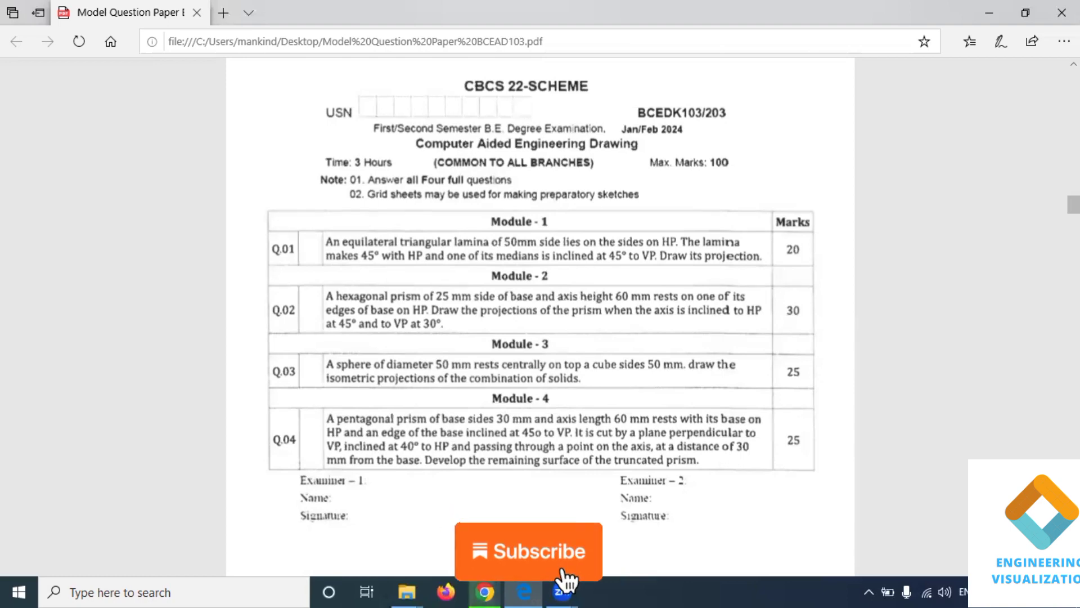
pyautogui.moveTo(907, 159)
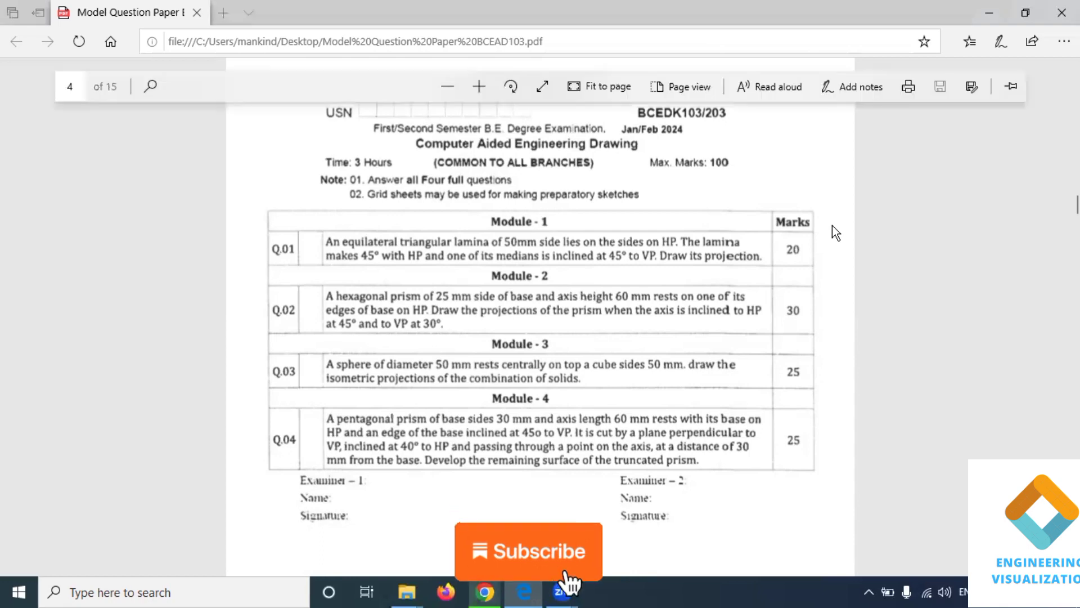
pyautogui.moveTo(565, 575)
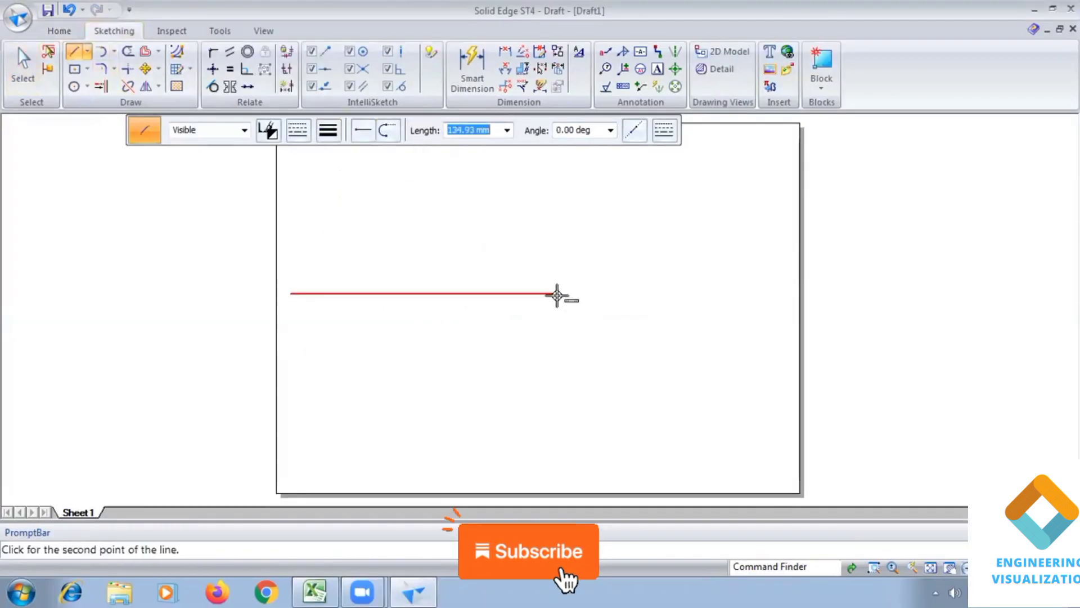
# Step: Draw the horizontal XY reference line and label it x, y, vp and hp
pyautogui.click(779, 291)
pyautogui.write('y')
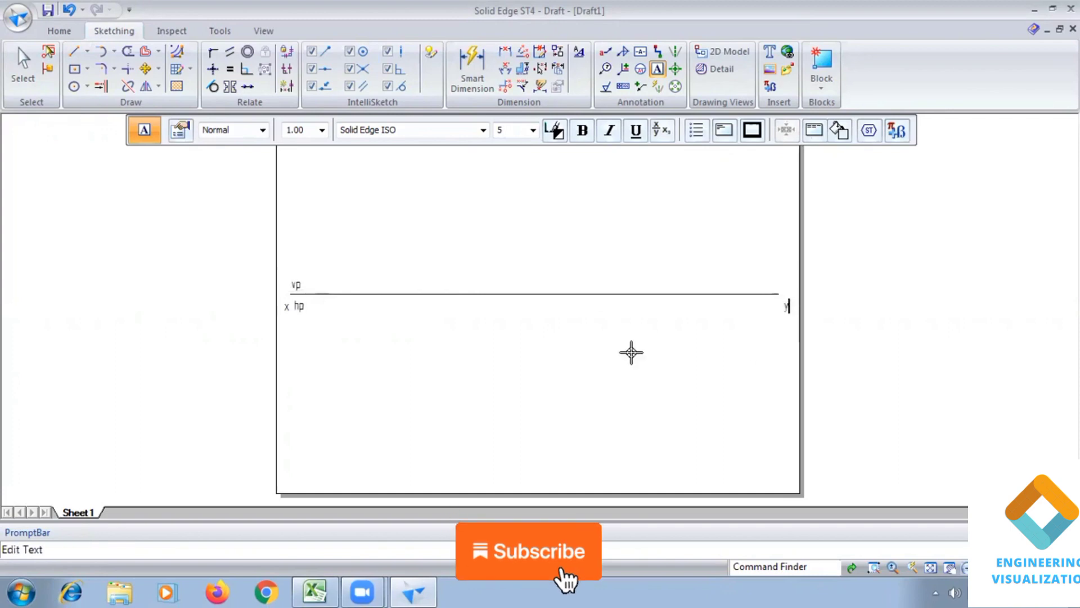
pyautogui.click(88, 69)
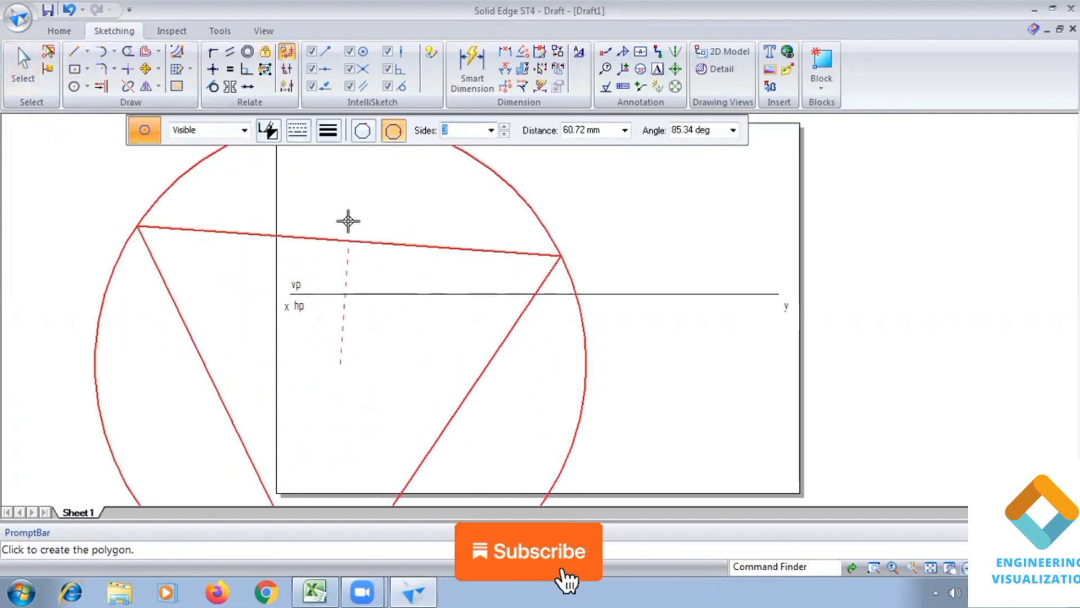
# Step: Place the top-view triangle below XY, dimension its vertical edge 25 mm and label corners a, b, c
pyautogui.click(328, 131)
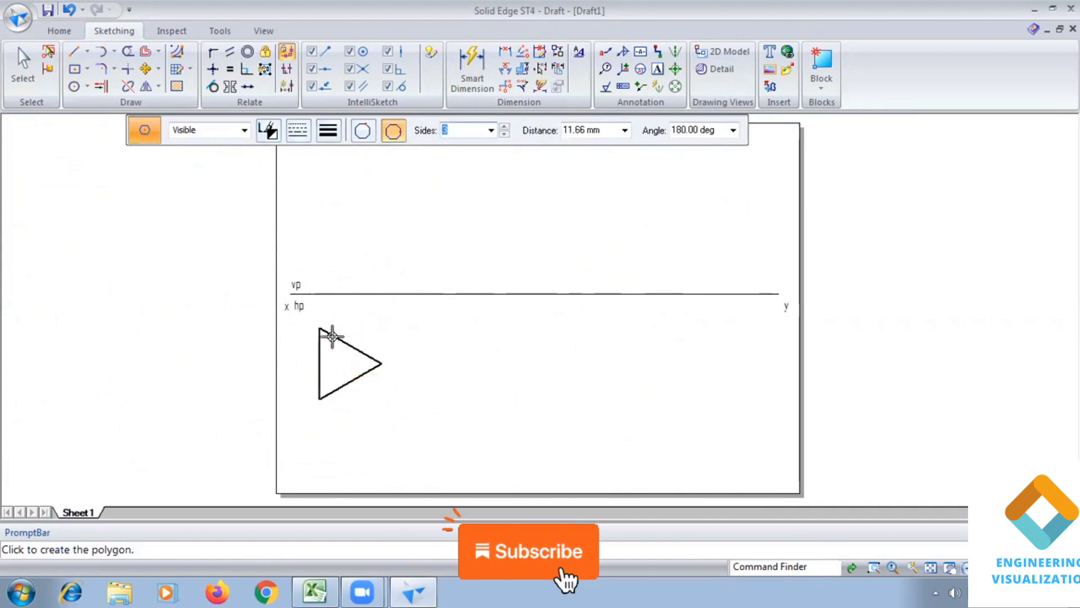
pyautogui.click(471, 68)
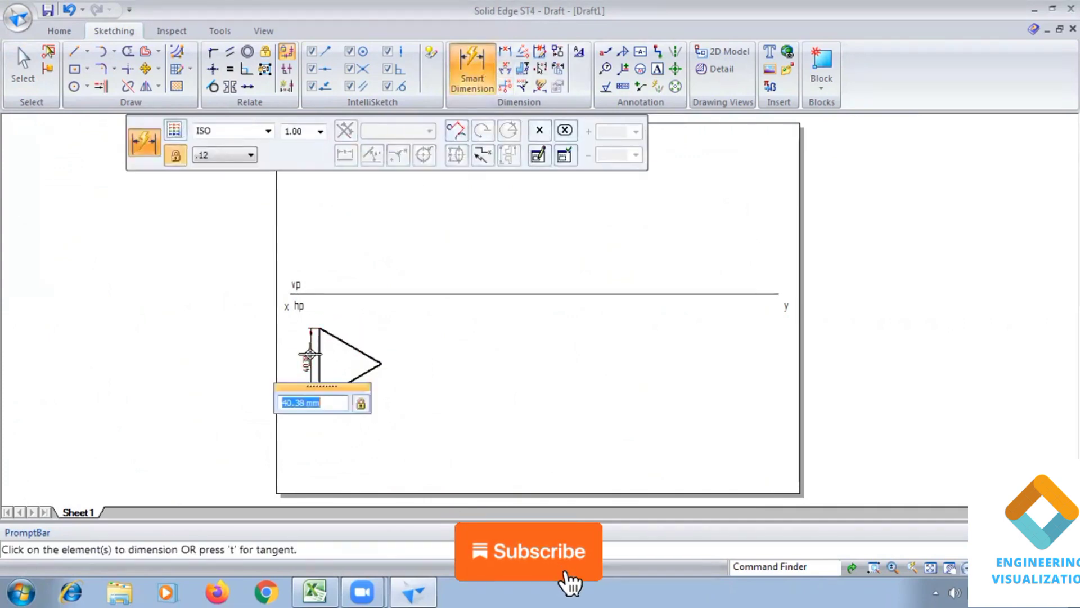
pyautogui.write('25')
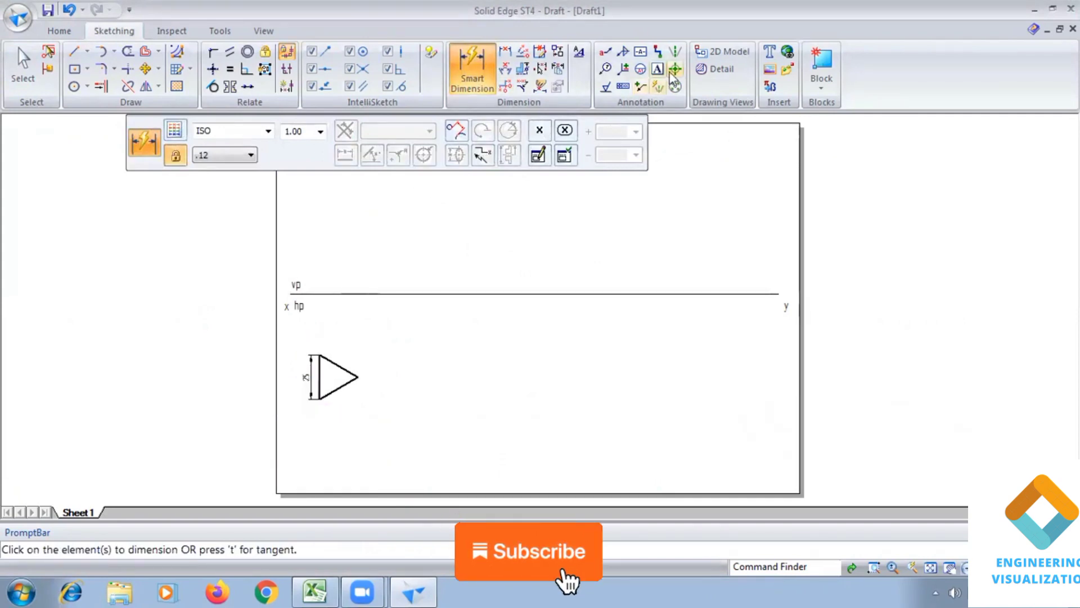
pyautogui.click(656, 69)
pyautogui.write('c')
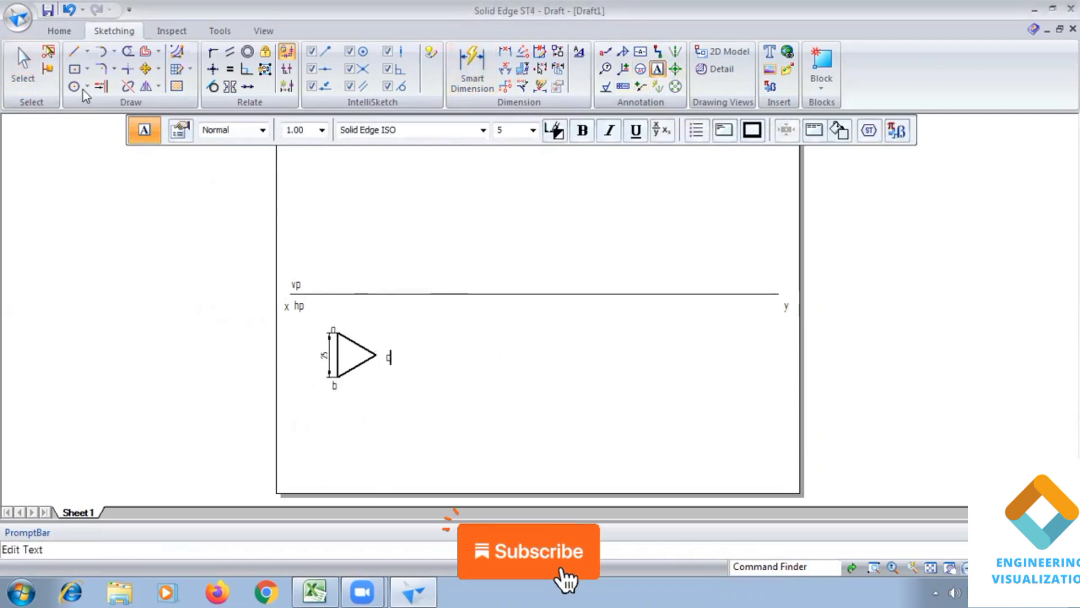
pyautogui.click(77, 50)
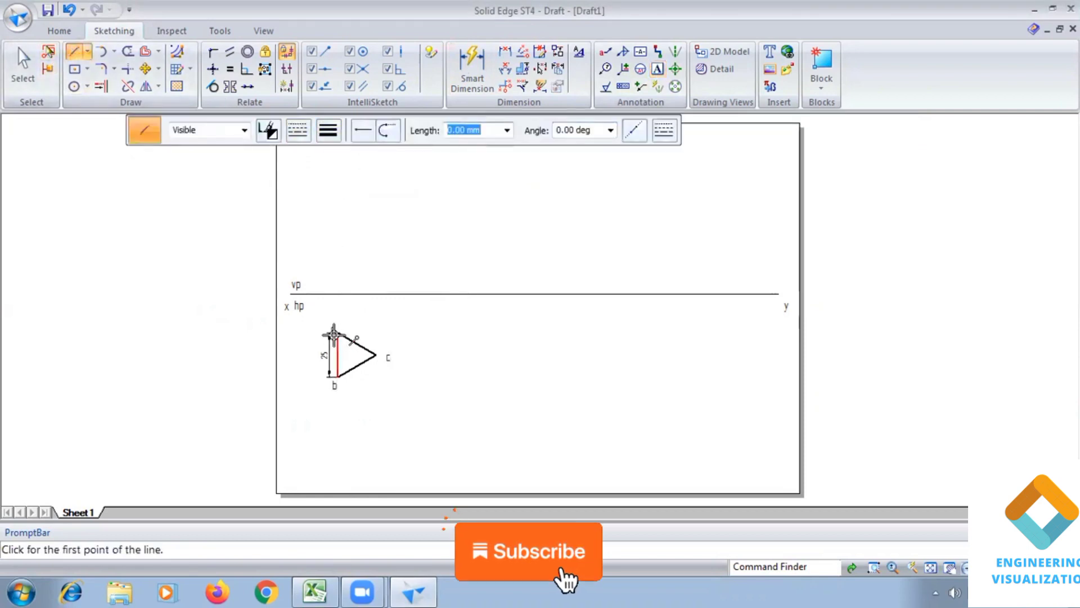
# Step: Draw projectors from a and c up to XY and the front-view edge labelled b' (a') c'
pyautogui.click(334, 334)
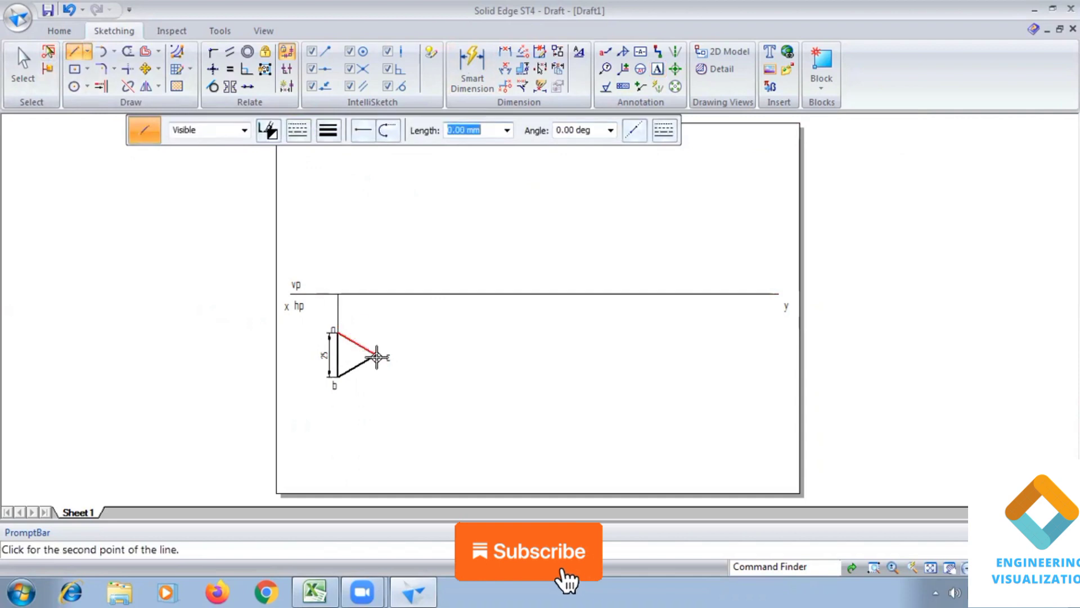
pyautogui.moveTo(370, 296)
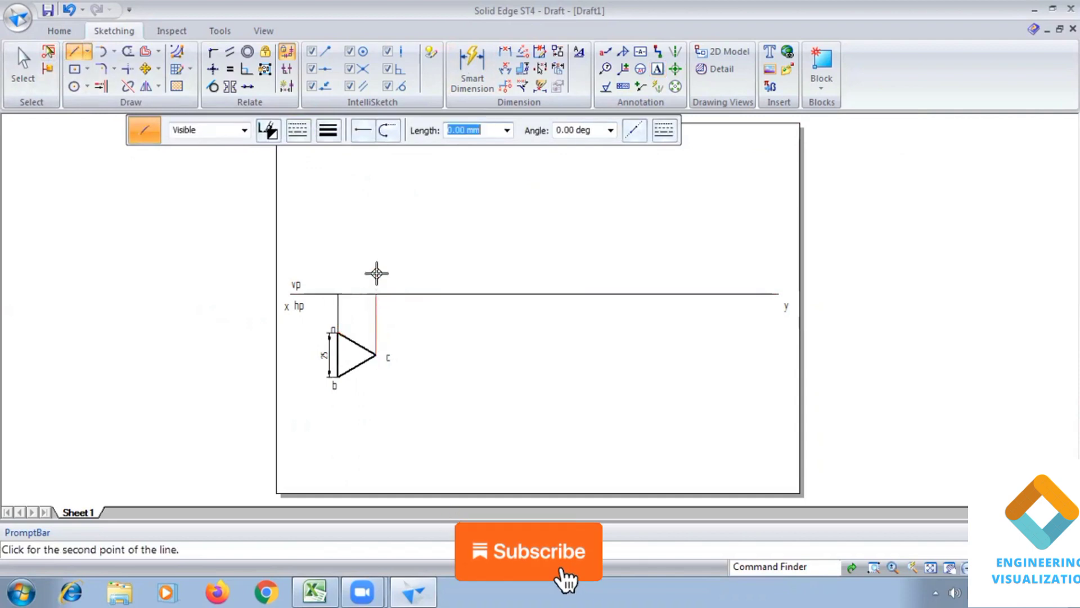
pyautogui.click(329, 130)
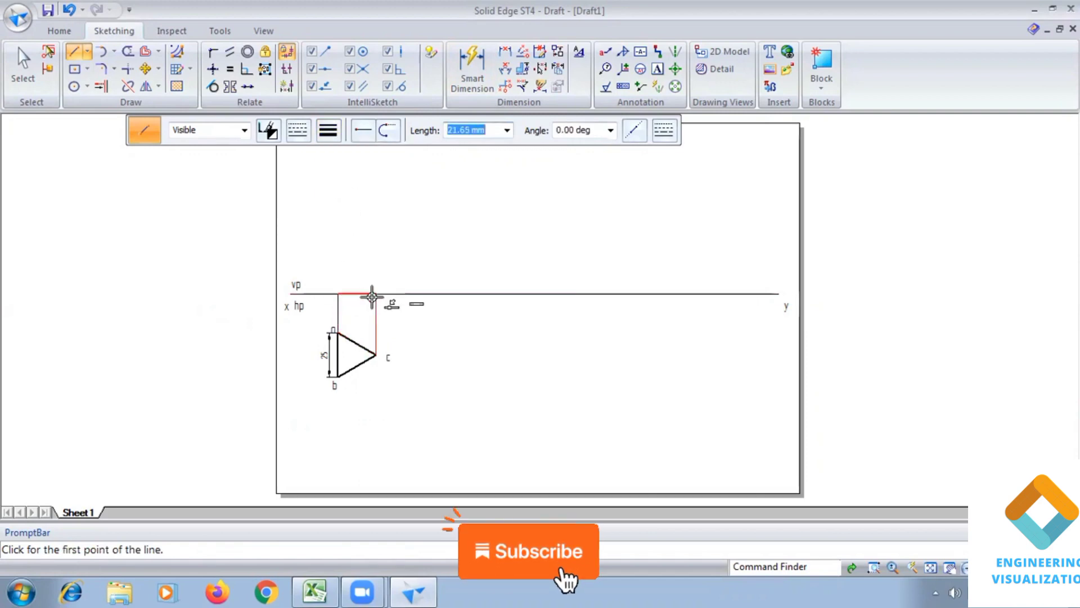
pyautogui.click(370, 297)
pyautogui.write("b'")
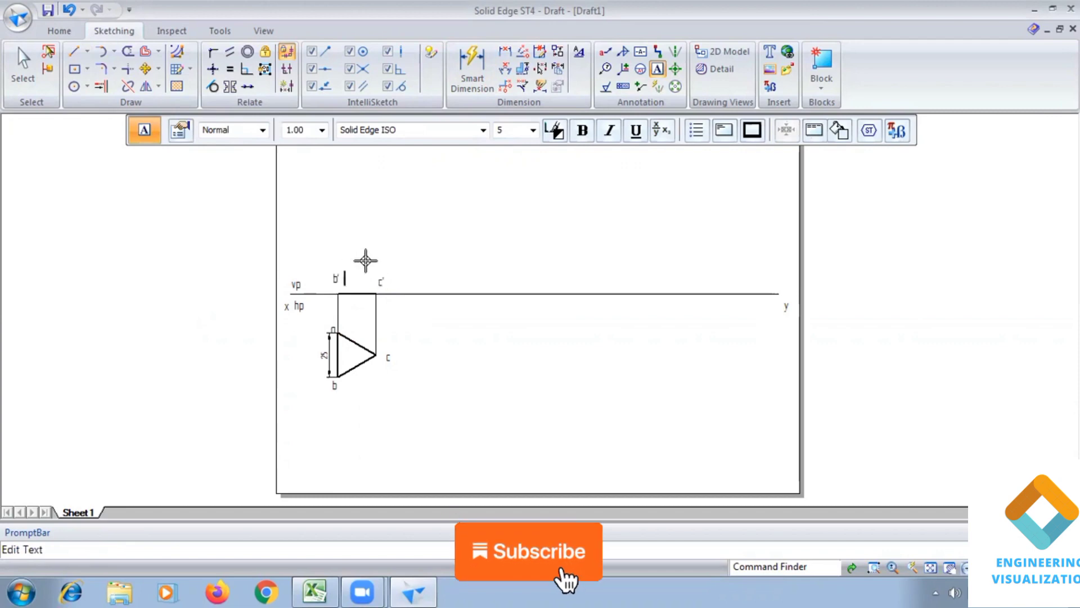
pyautogui.write("(a')")
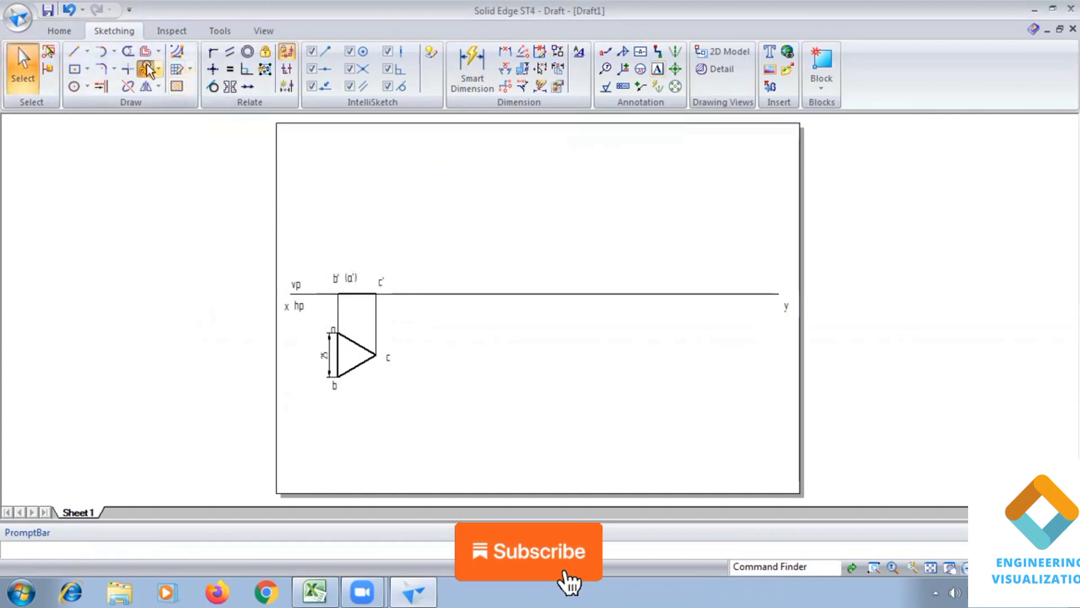
# Step: Copy the edge view b'(a')c' along XY and rotate it 45° about b'
pyautogui.click(147, 68)
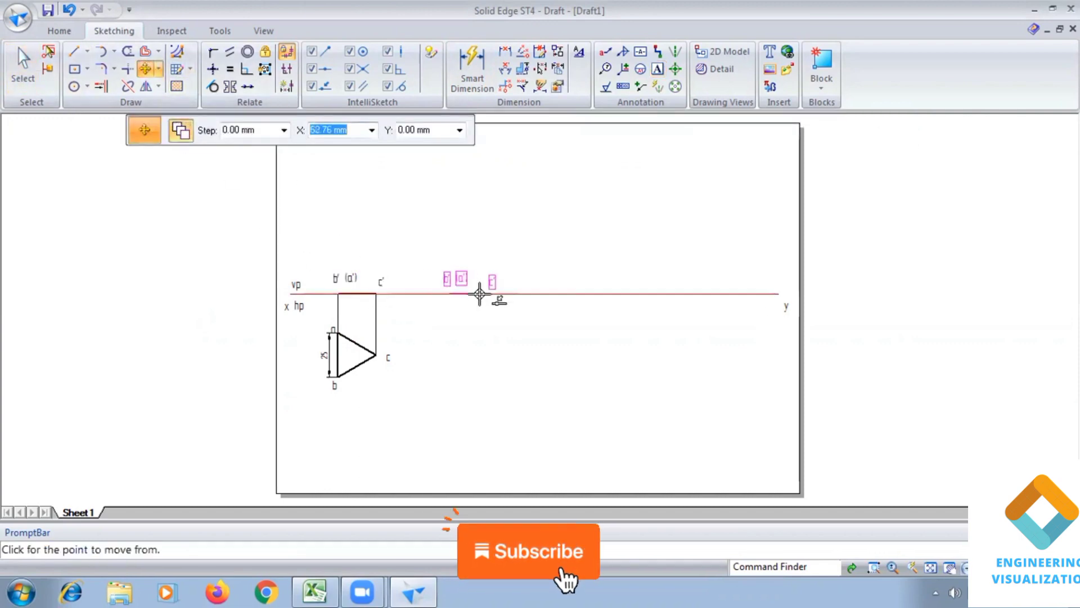
pyautogui.click(158, 69)
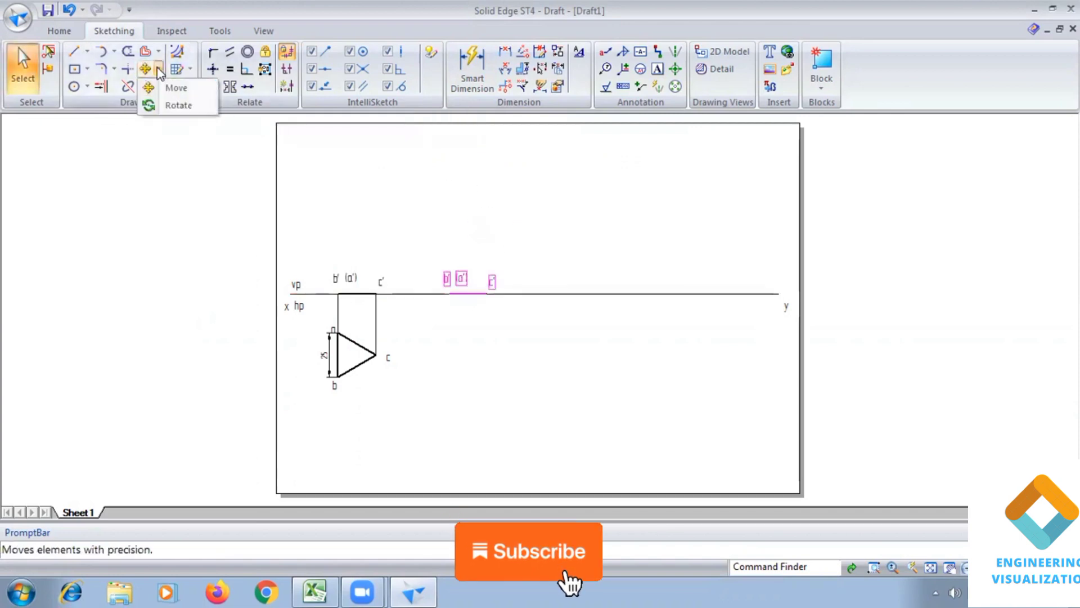
pyautogui.click(179, 104)
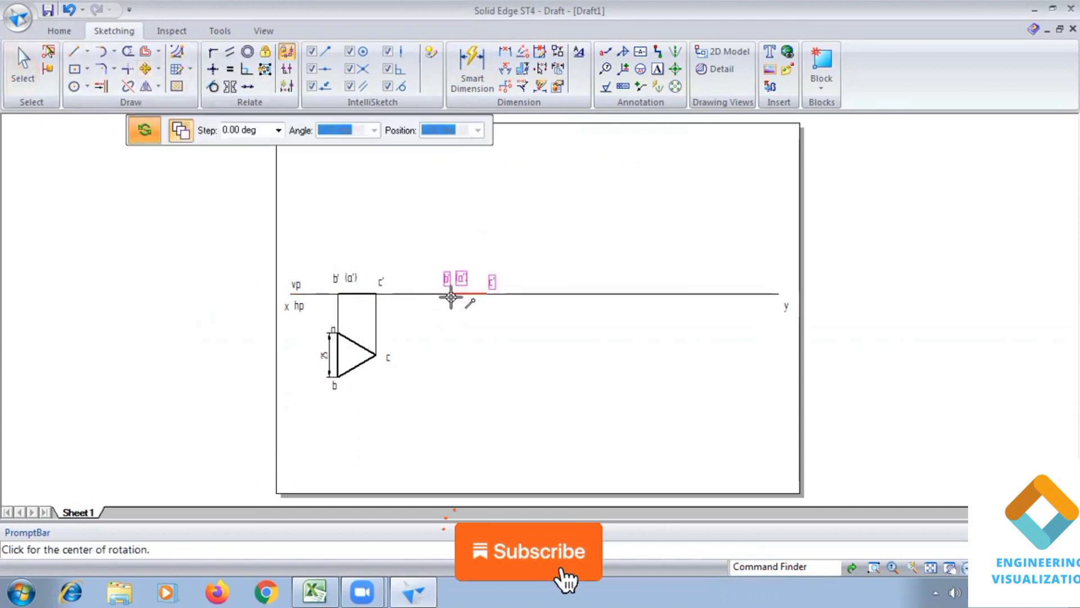
pyautogui.moveTo(451, 310)
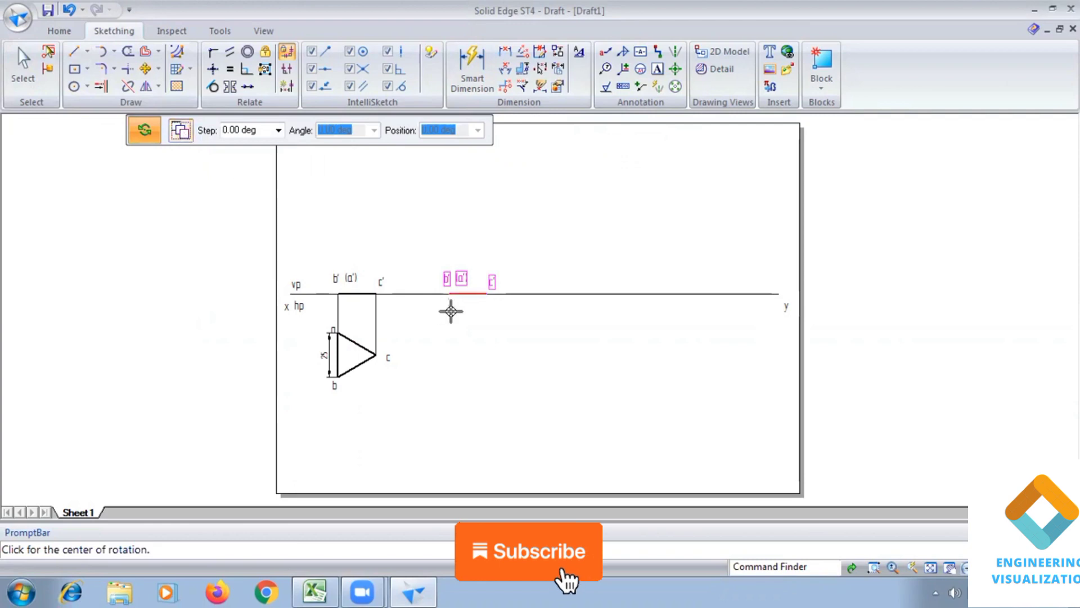
pyautogui.click(451, 294)
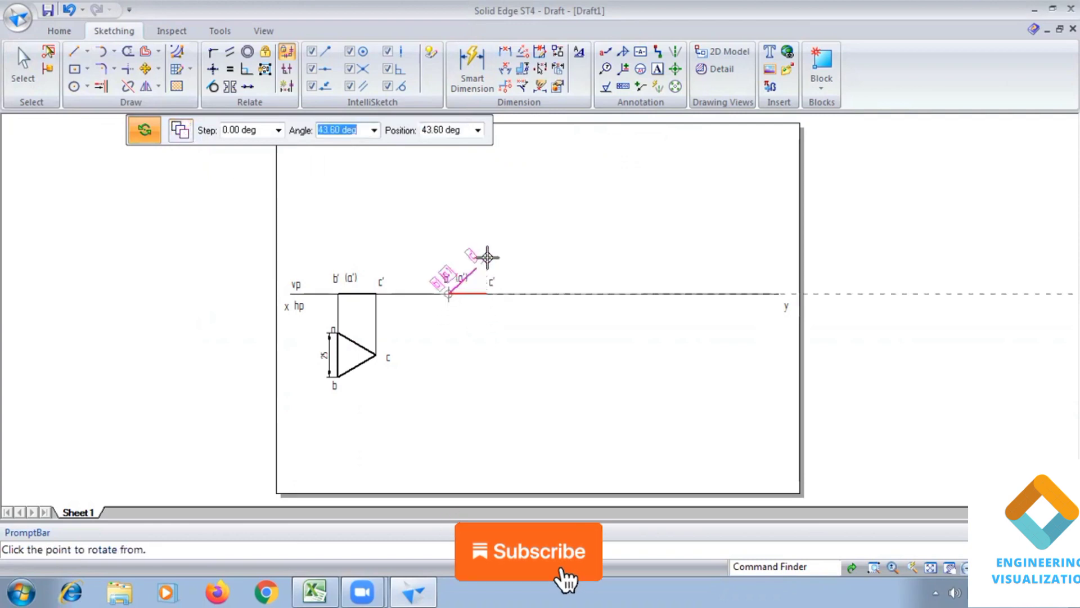
pyautogui.write('45')
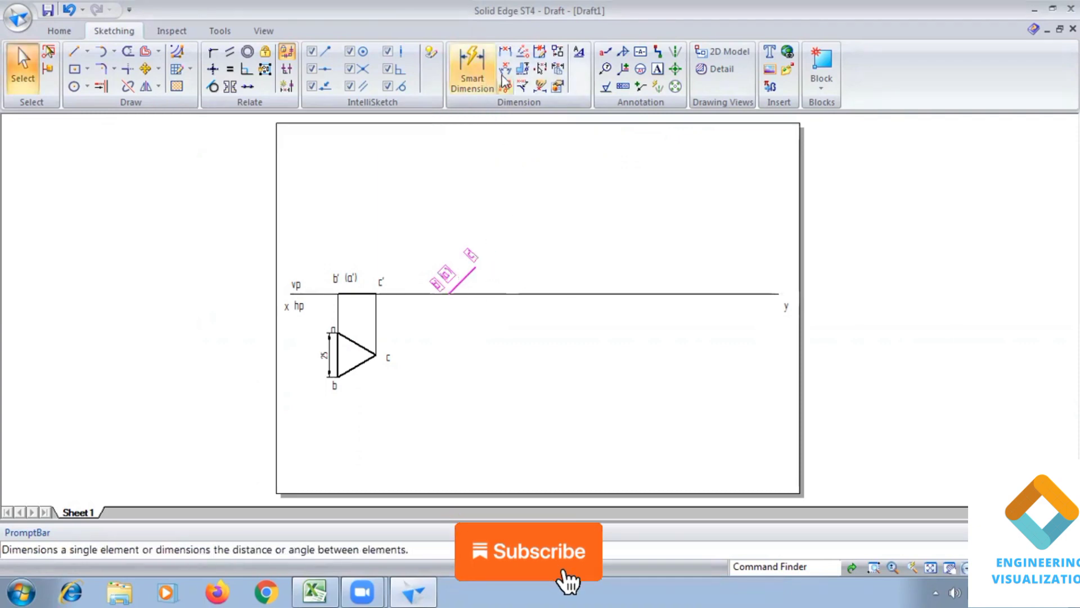
# Step: Dimension the 45° angle between the tilted edge view and the XY line
pyautogui.click(472, 68)
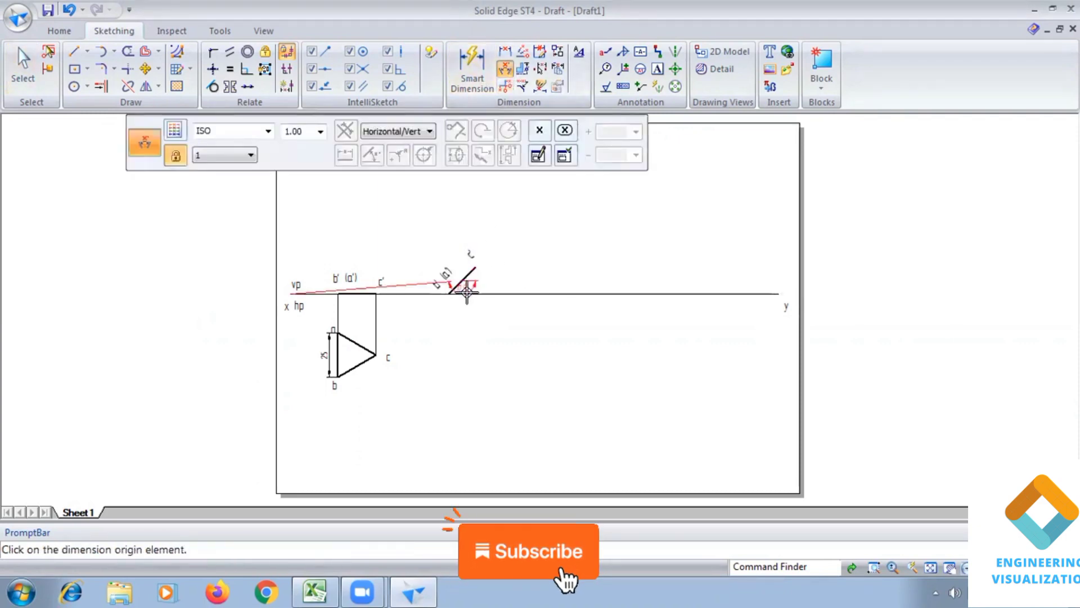
pyautogui.click(466, 292)
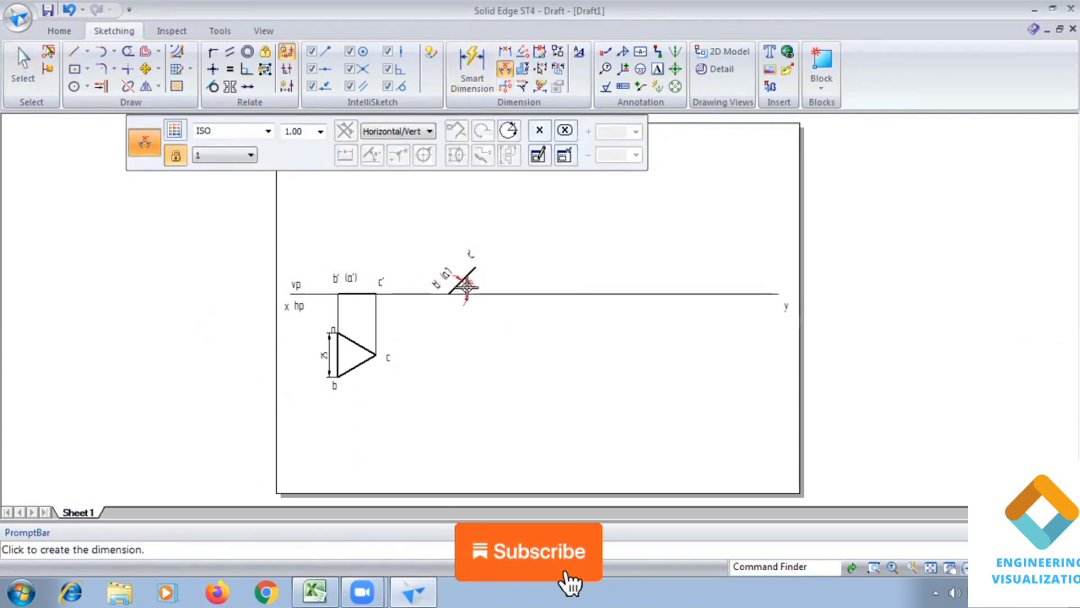
pyautogui.click(78, 50)
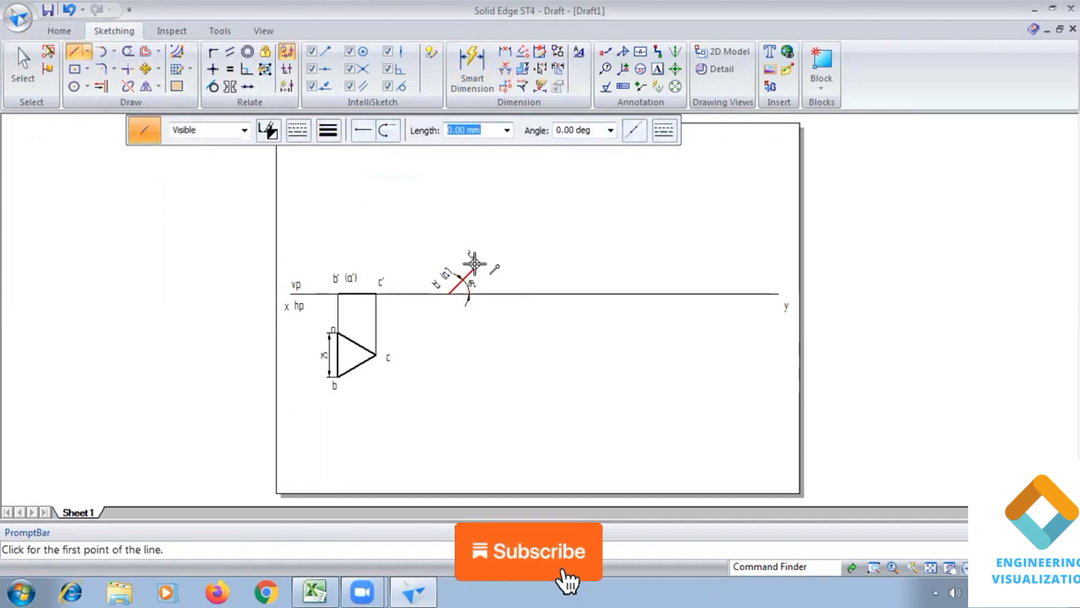
# Step: Draw vertical projectors from b'(a'), c' and horizontal ones from a, b, c; set line width 0.50 mm
pyautogui.click(472, 269)
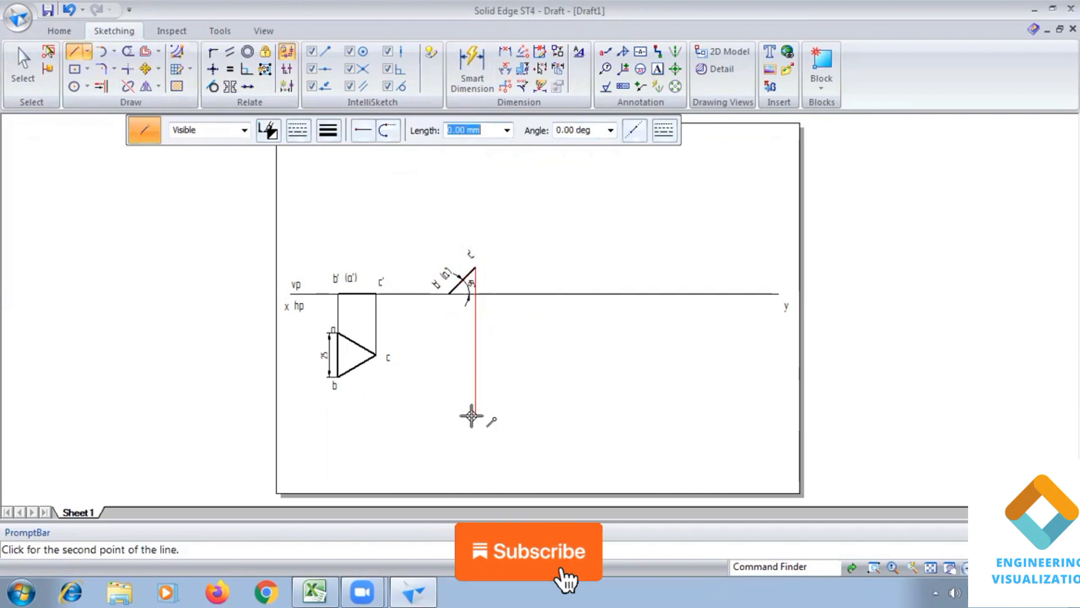
pyautogui.moveTo(455, 348)
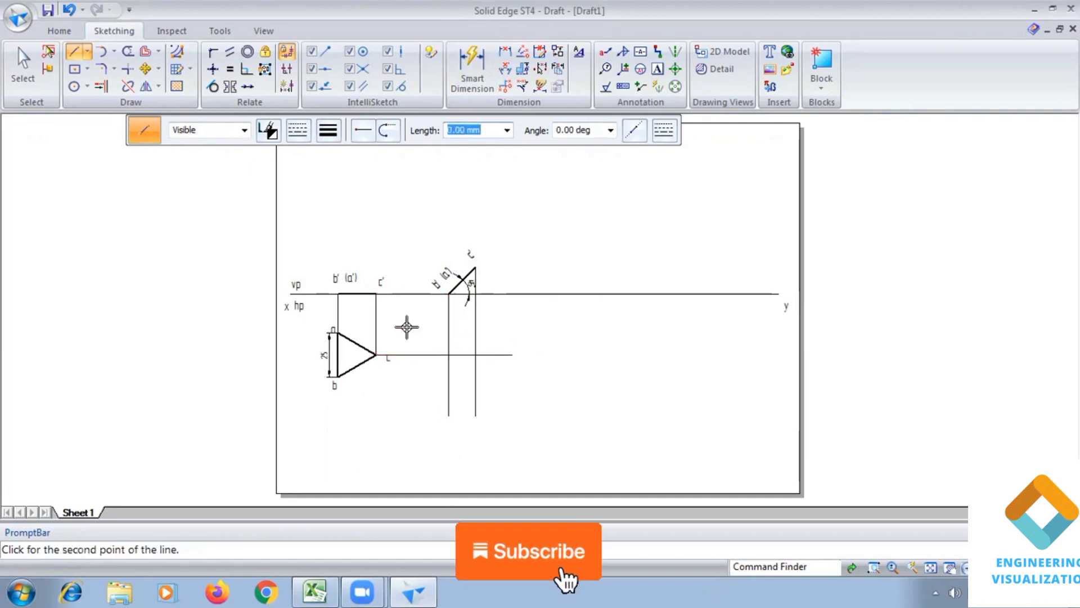
pyautogui.click(505, 336)
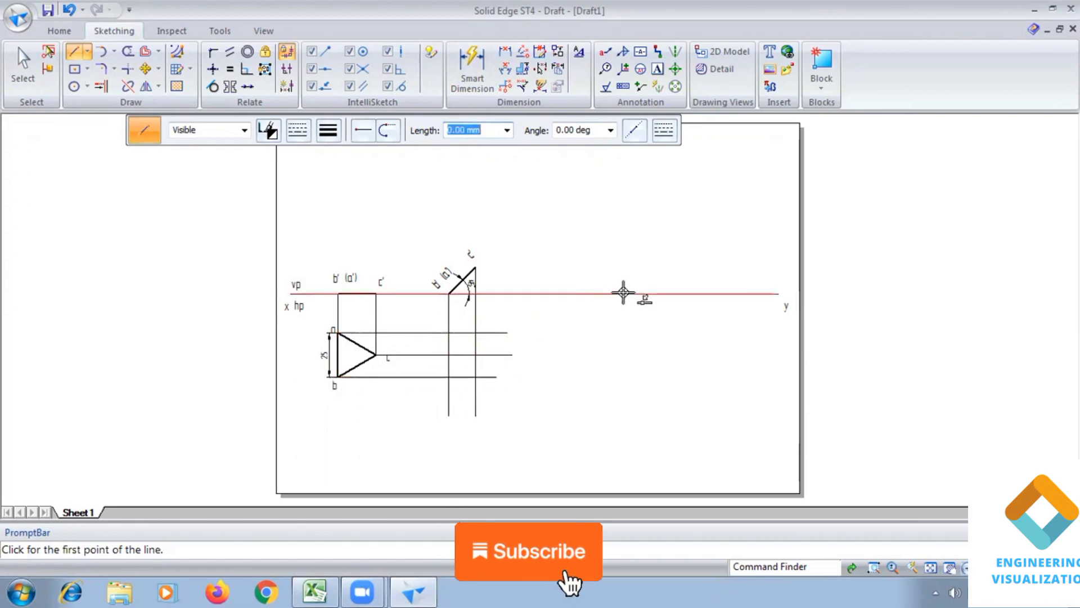
pyautogui.click(329, 131)
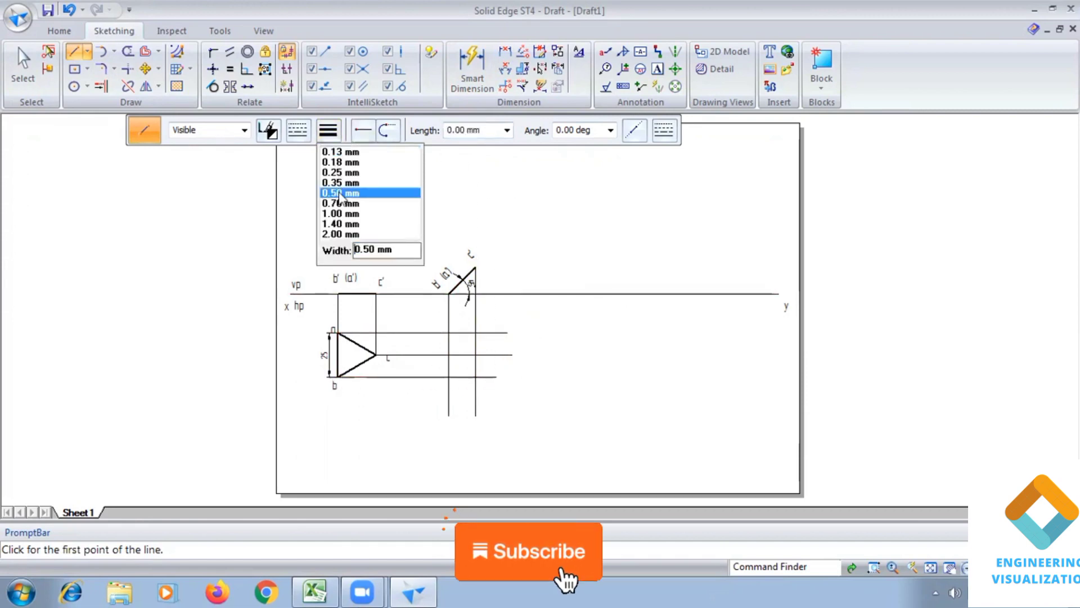
pyautogui.click(339, 193)
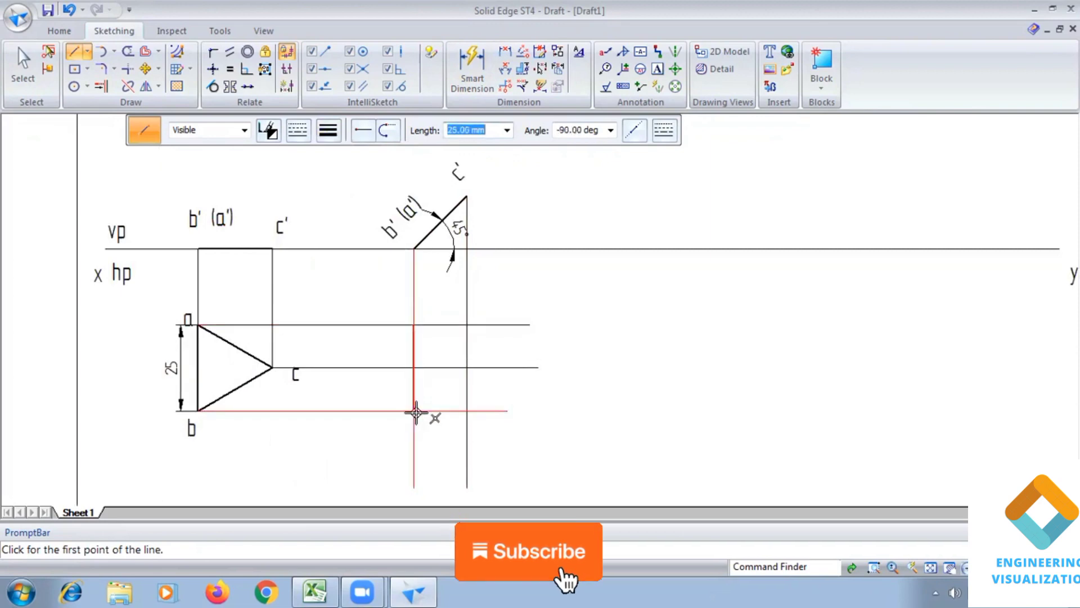
# Step: Draw the second top-view triangle abc through the projector intersections
pyautogui.click(415, 413)
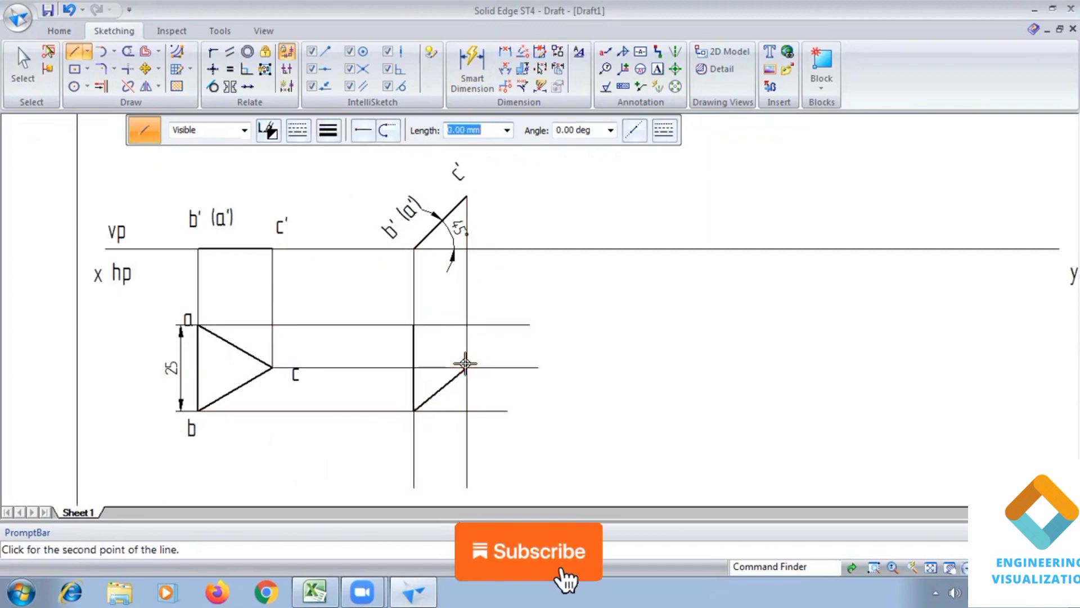
pyautogui.click(465, 365)
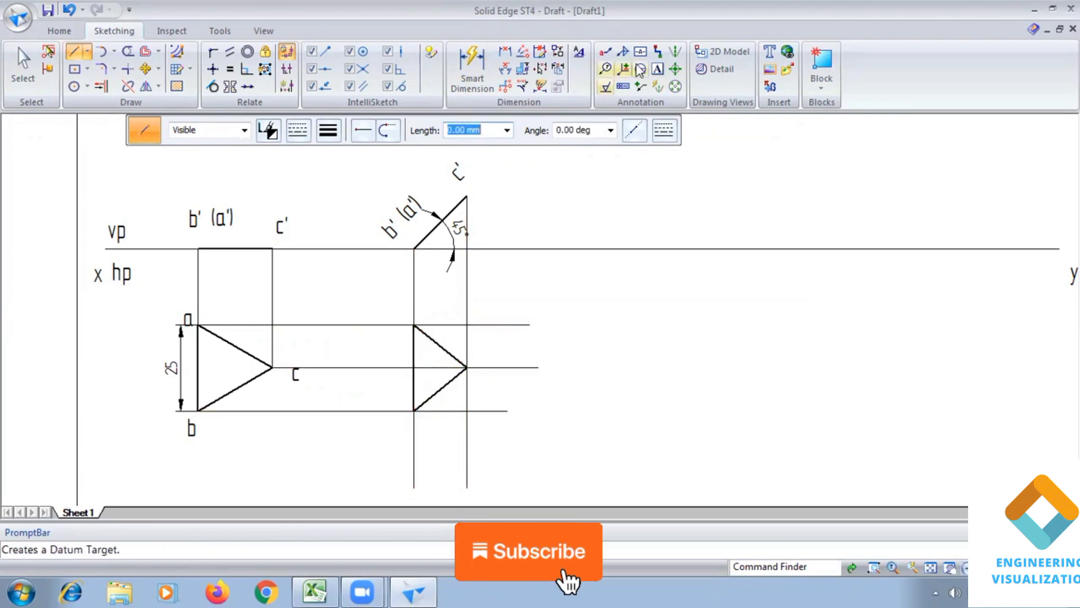
pyautogui.click(656, 68)
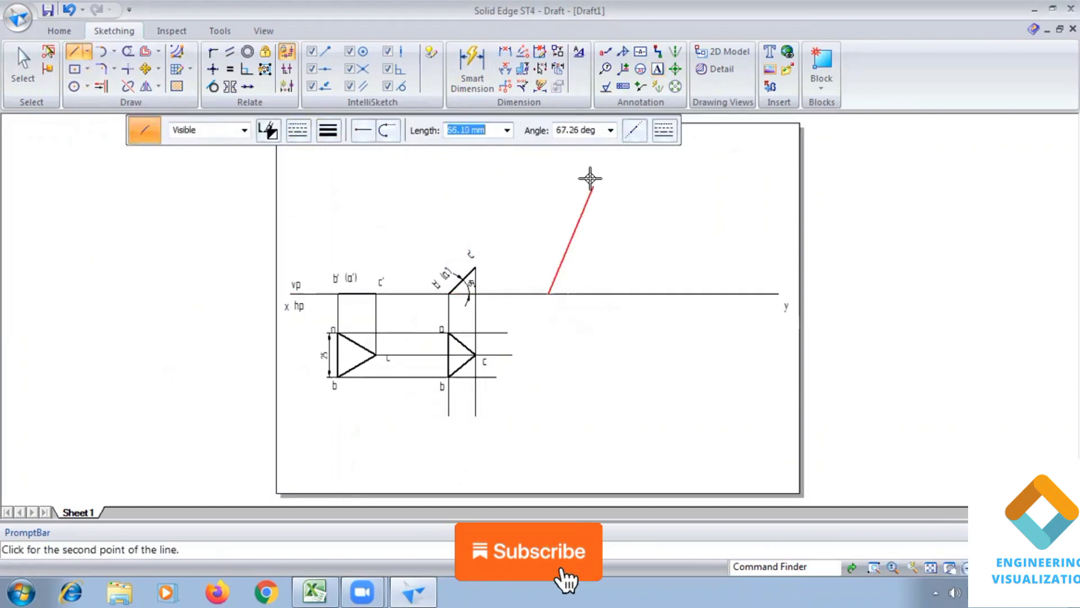
pyautogui.moveTo(613, 408)
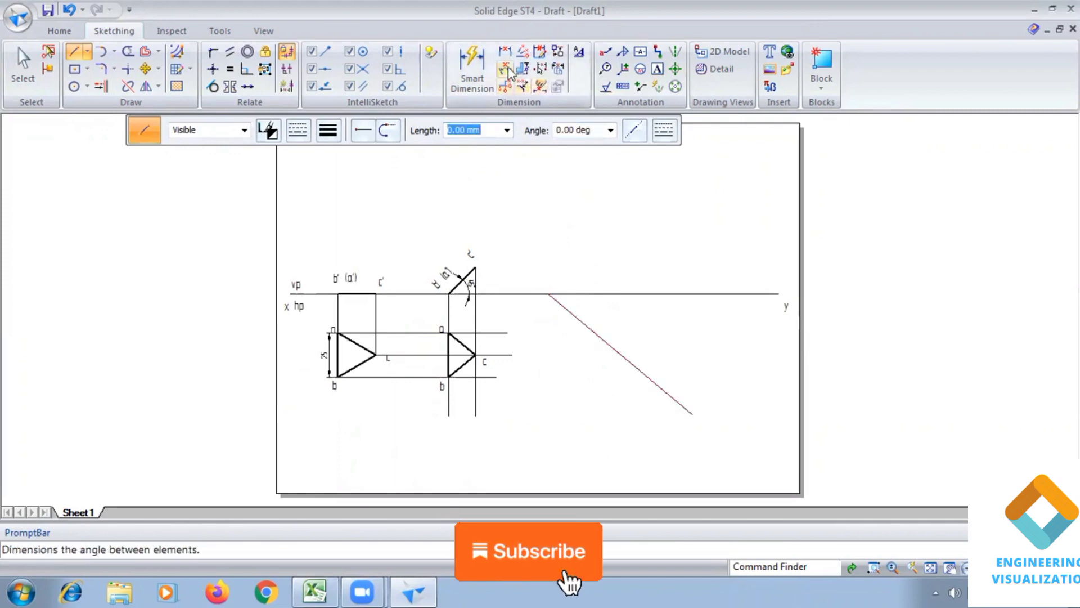
# Step: Dimension the new inclined line at 40° to the XY line
pyautogui.click(471, 68)
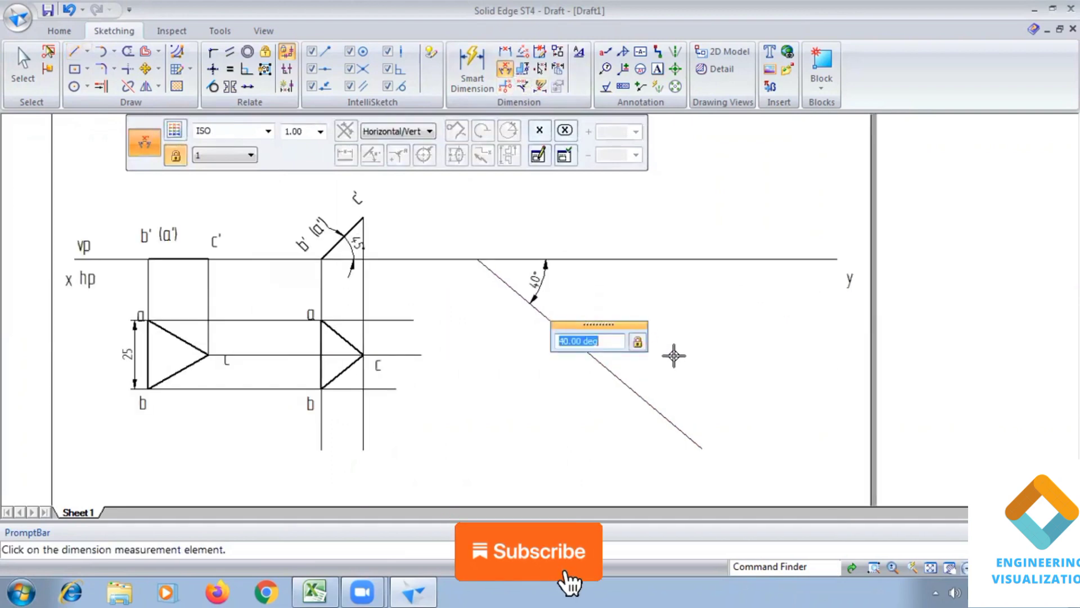
pyautogui.click(79, 50)
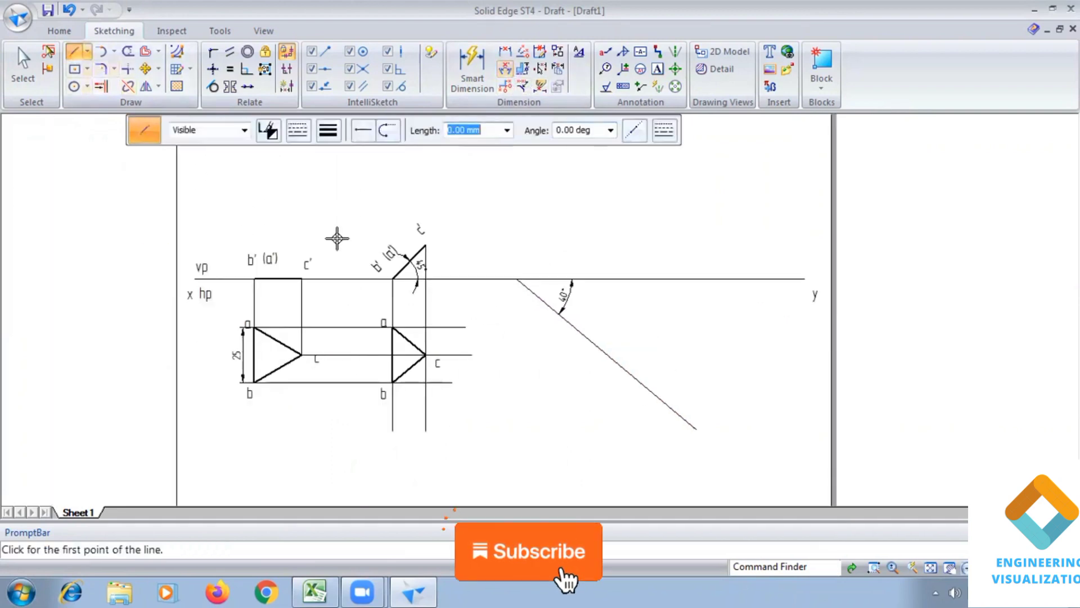
pyautogui.moveTo(303, 348)
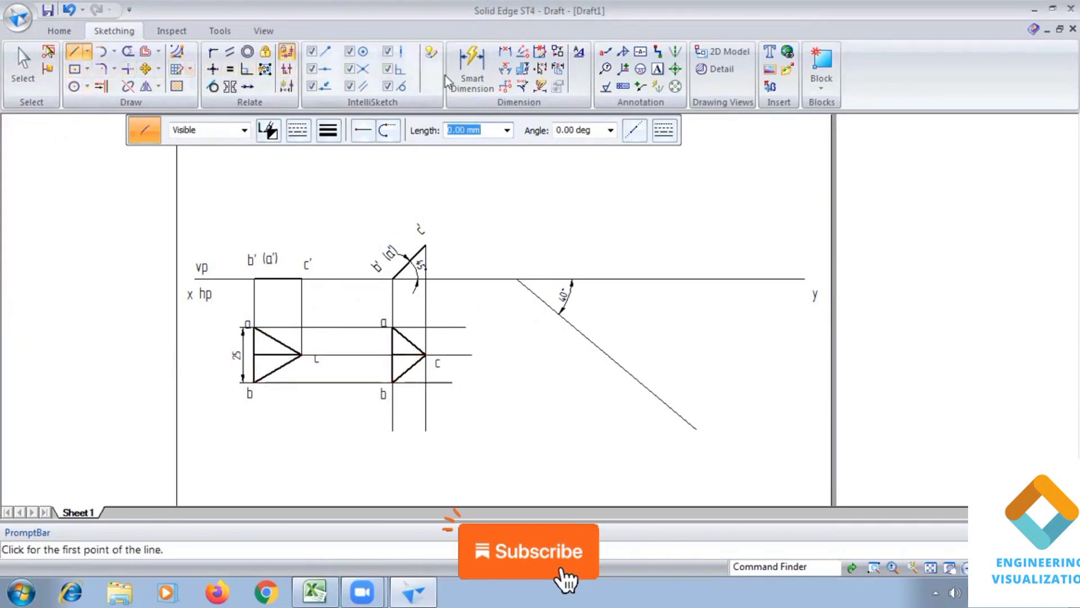
# Step: Dimension the top view 21.65 and 15.31, strike a 21.65 mm arc on the 40° line, add a dashed horizontal
pyautogui.click(472, 68)
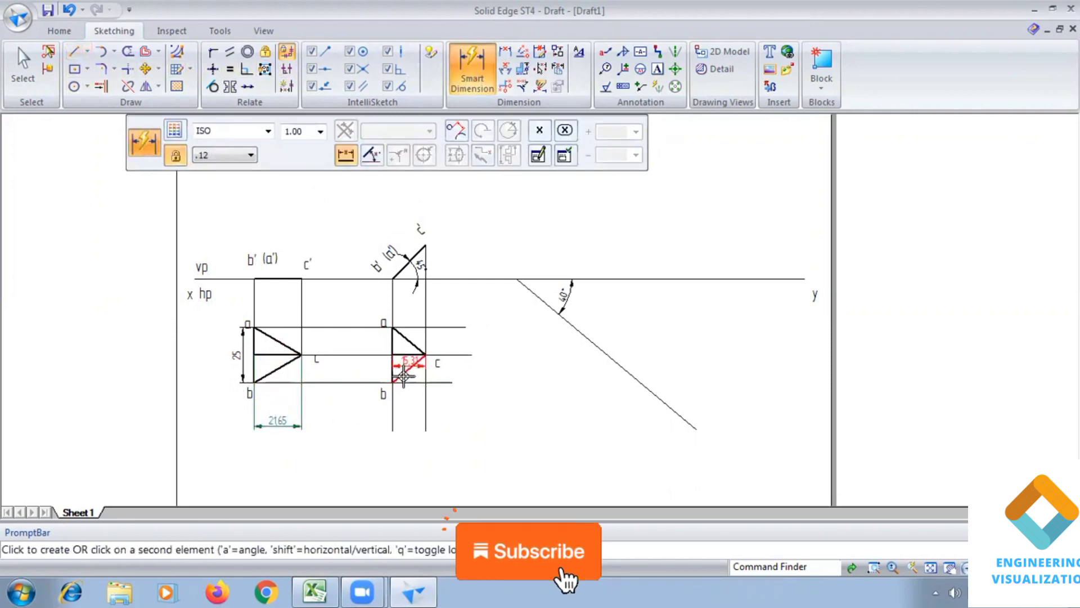
pyautogui.click(112, 51)
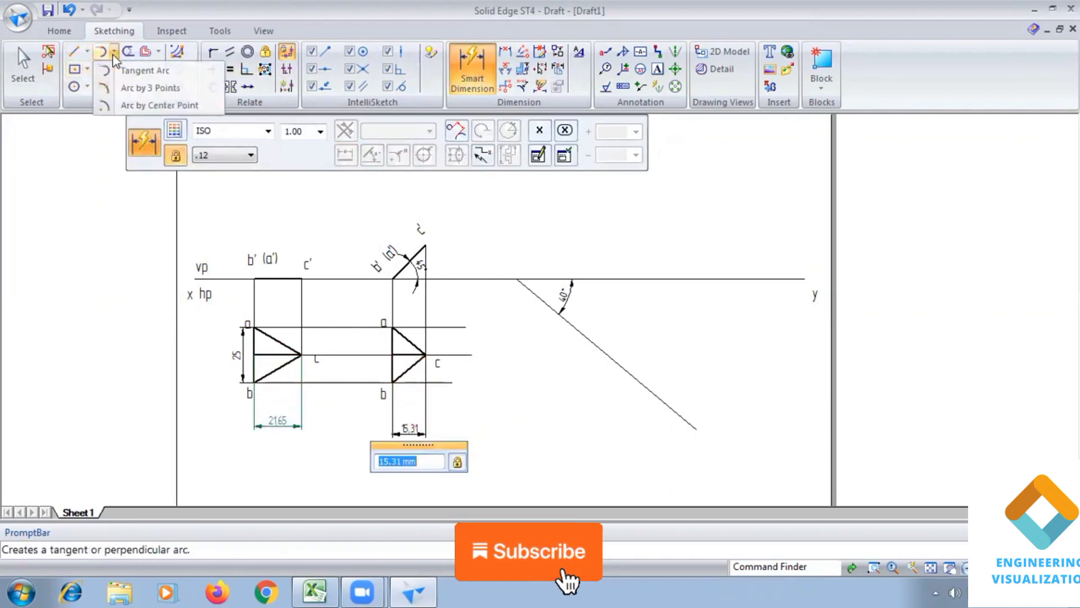
pyautogui.click(159, 105)
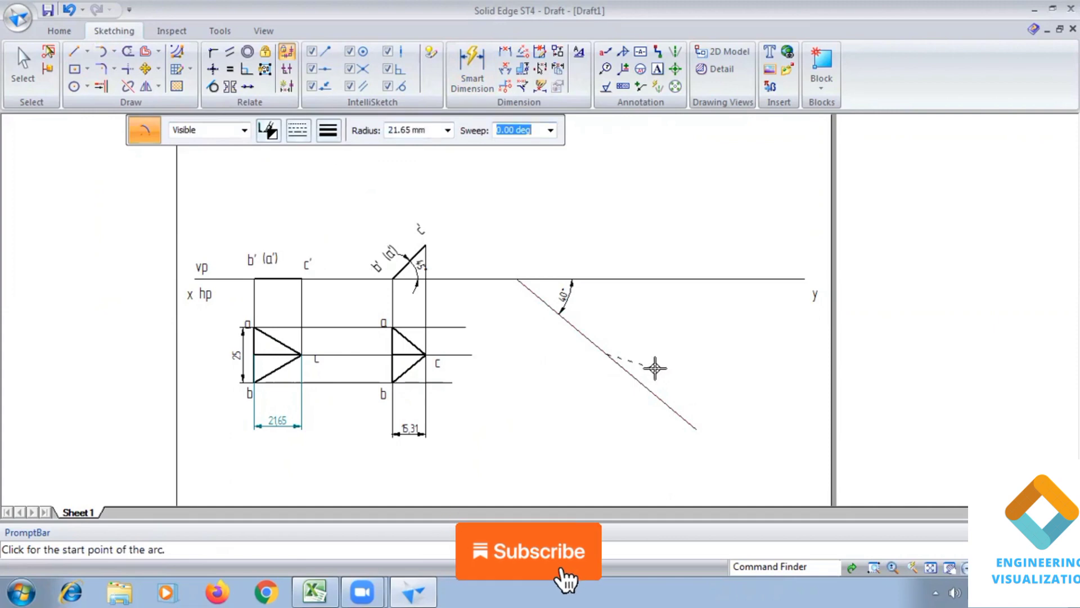
pyautogui.click(655, 367)
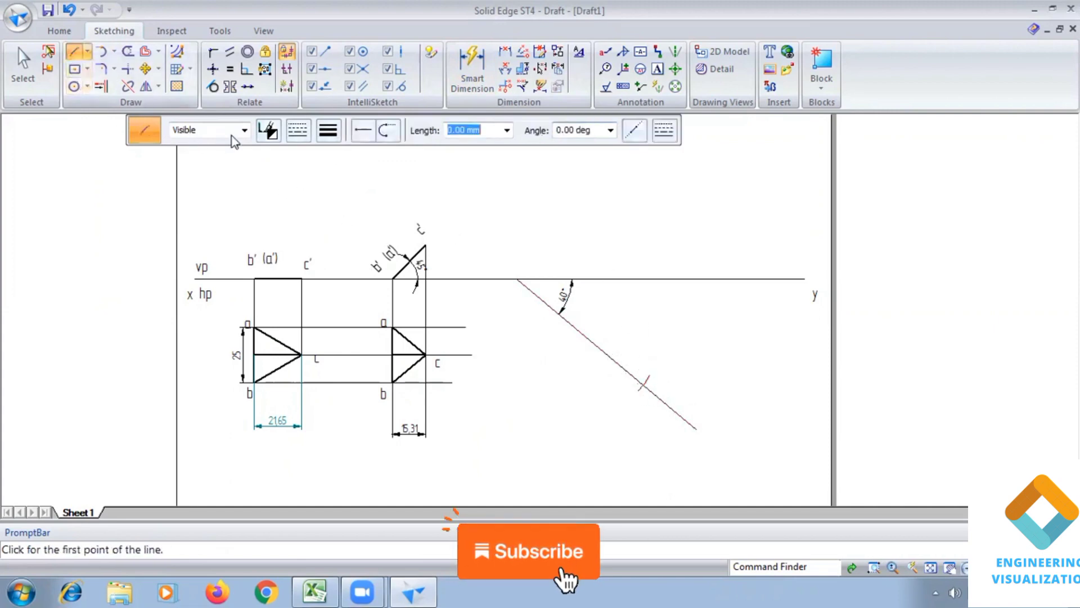
pyautogui.moveTo(639, 364)
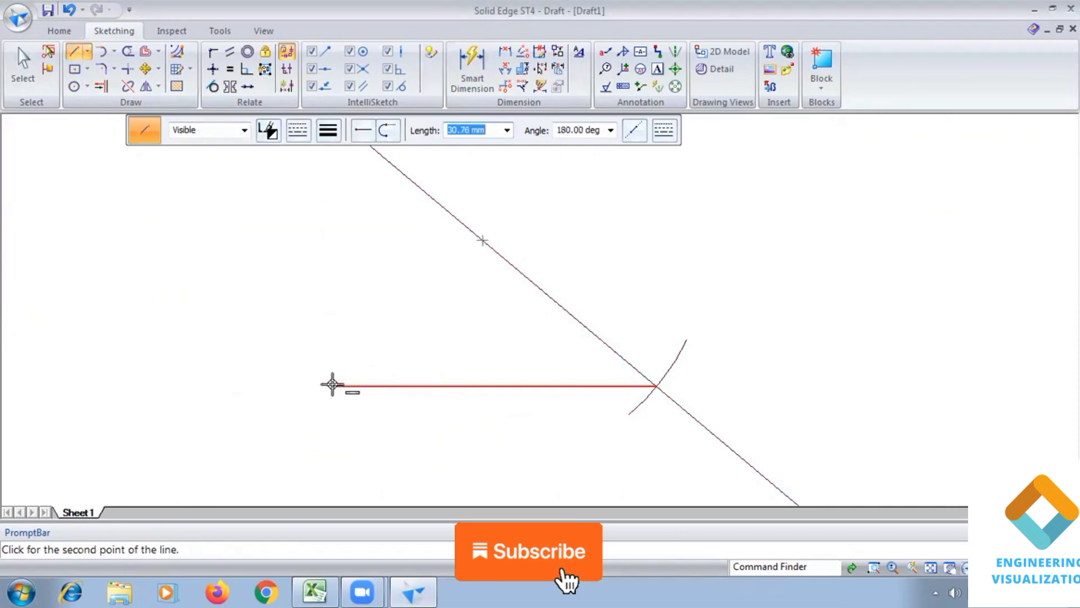
pyautogui.moveTo(847, 382)
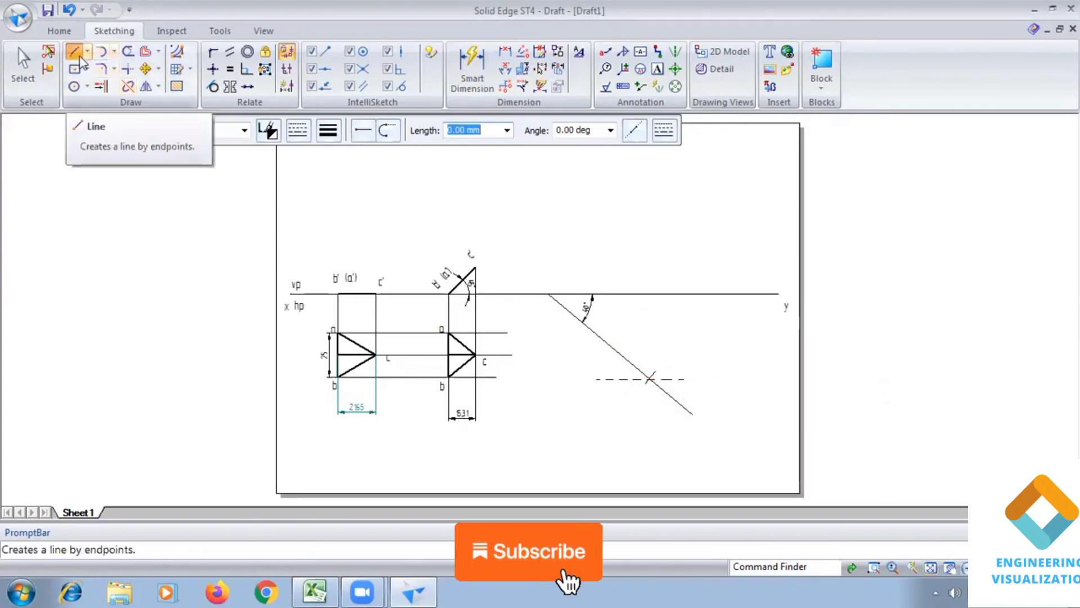
pyautogui.click(111, 50)
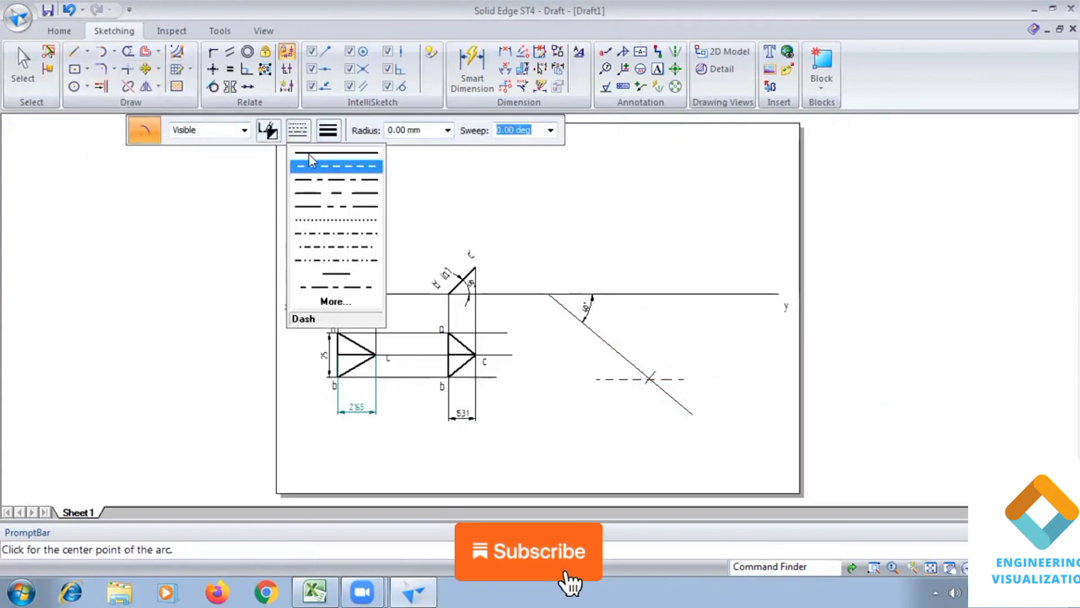
# Step: Set the line type and strike a short arc across the dashed horizontal line
pyautogui.click(336, 166)
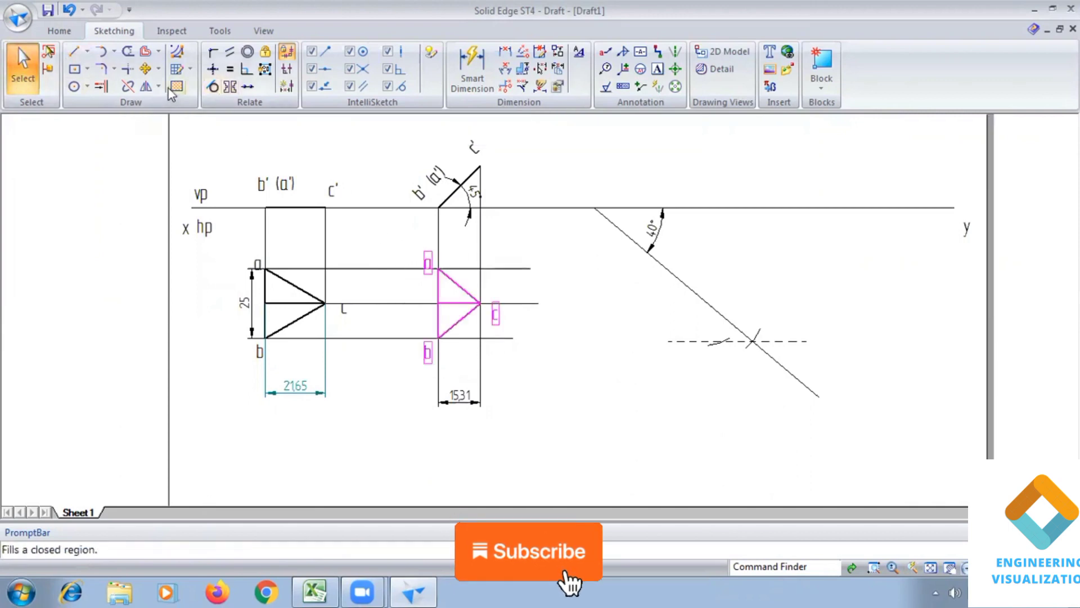
# Step: Move-copy triangle abc onto the dashed line and rotate it about its corner
pyautogui.click(137, 68)
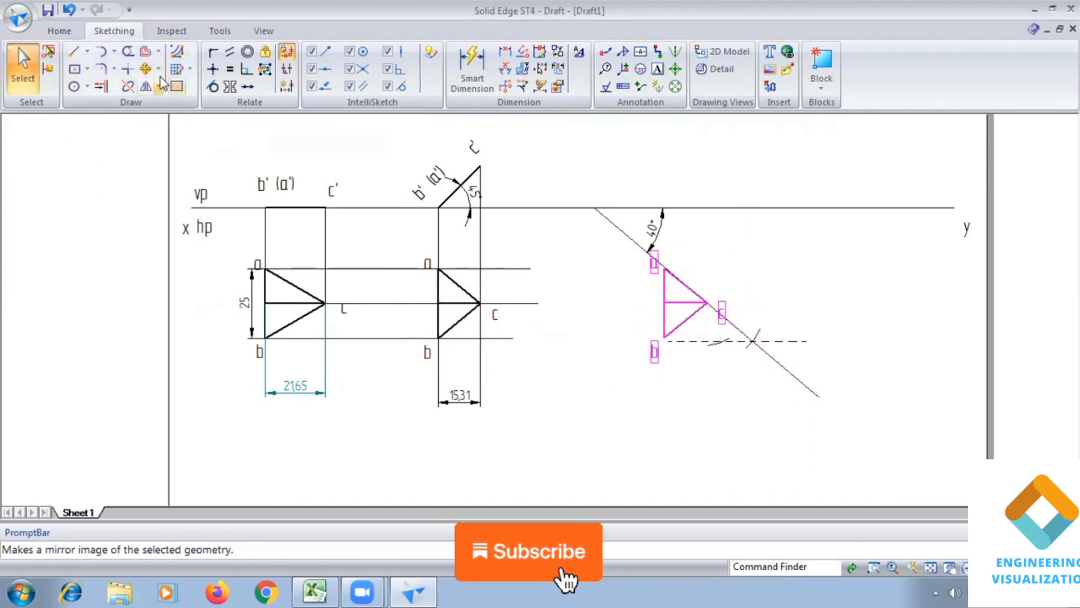
pyautogui.click(162, 85)
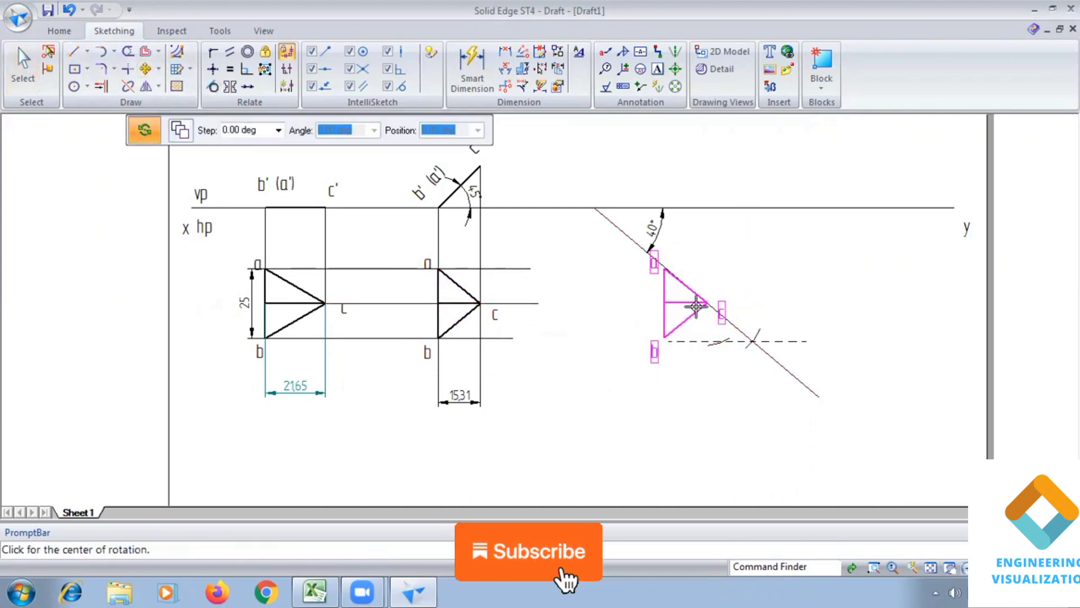
pyautogui.click(694, 309)
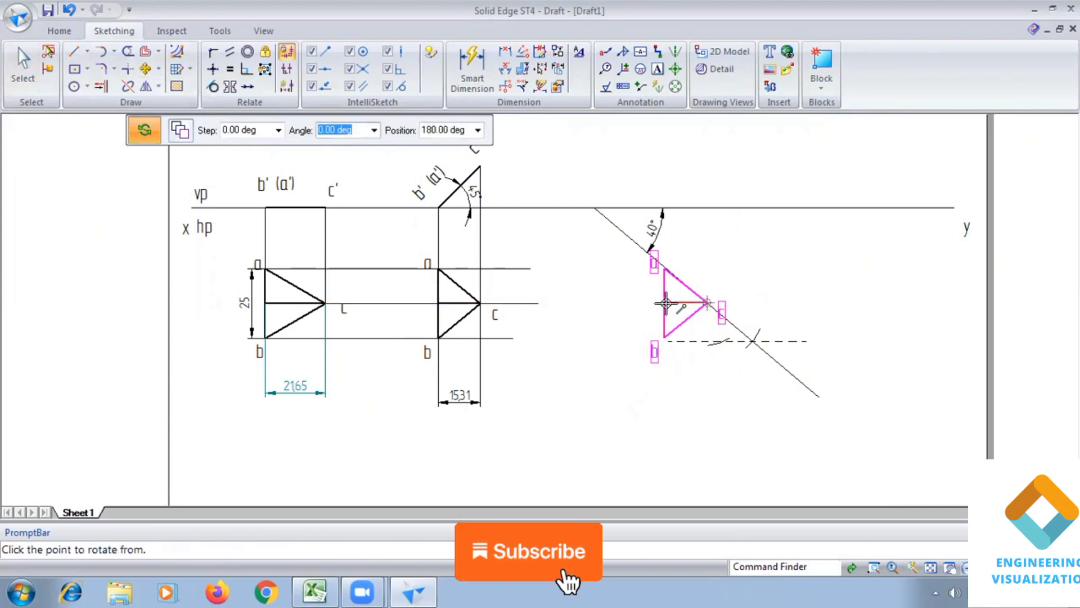
pyautogui.click(707, 302)
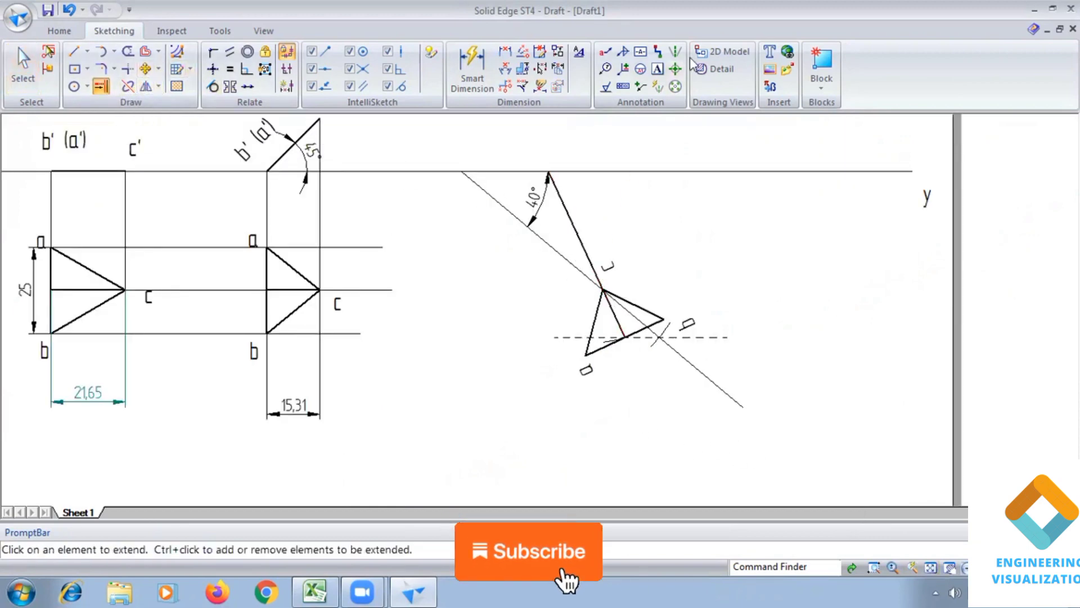
# Step: Extend the triangle's edge to XY and dimension its 65° angle
pyautogui.click(471, 69)
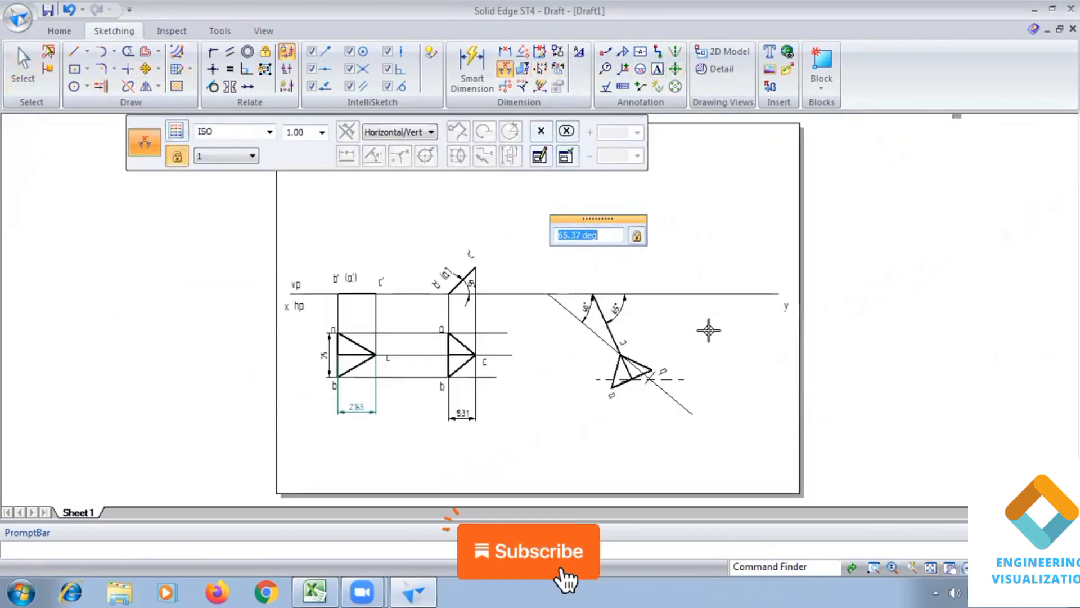
pyautogui.click(75, 51)
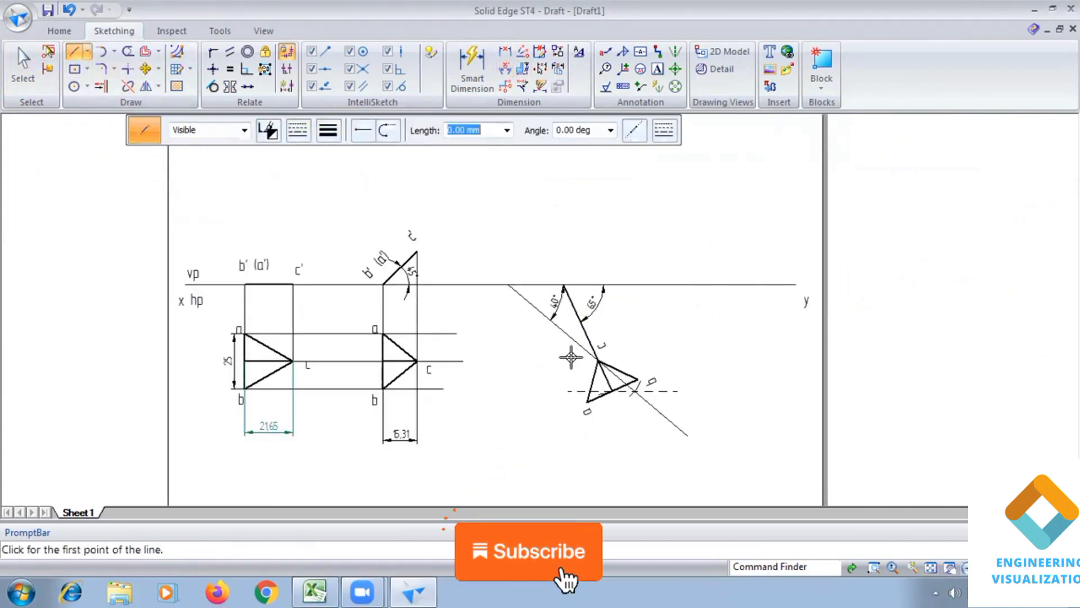
# Step: Draw vertical projectors from the rotated triangle's corners and a horizontal projector from c' across them
pyautogui.click(594, 364)
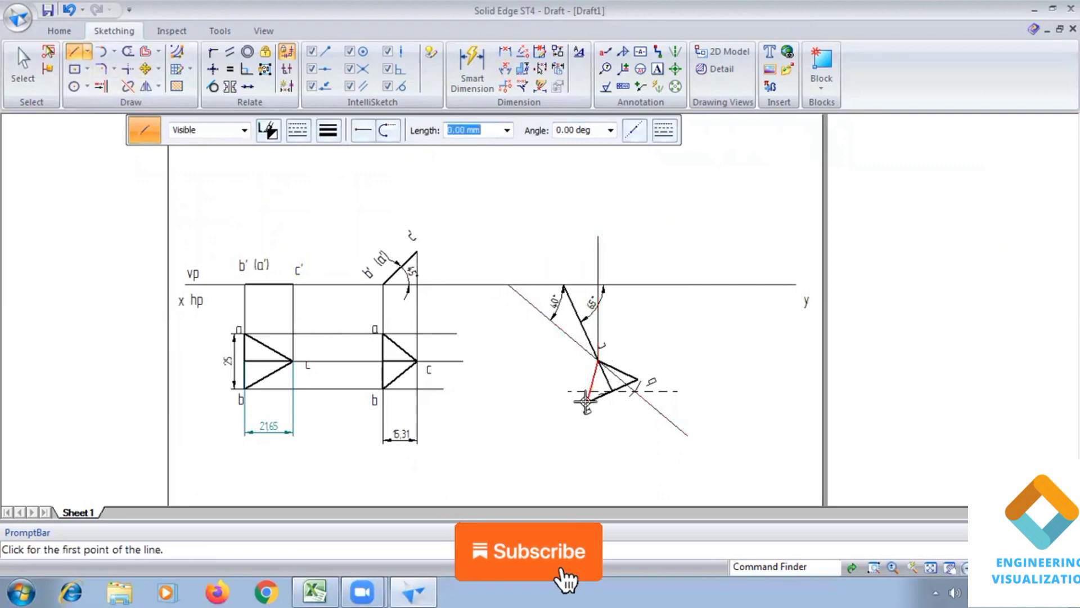
pyautogui.click(585, 399)
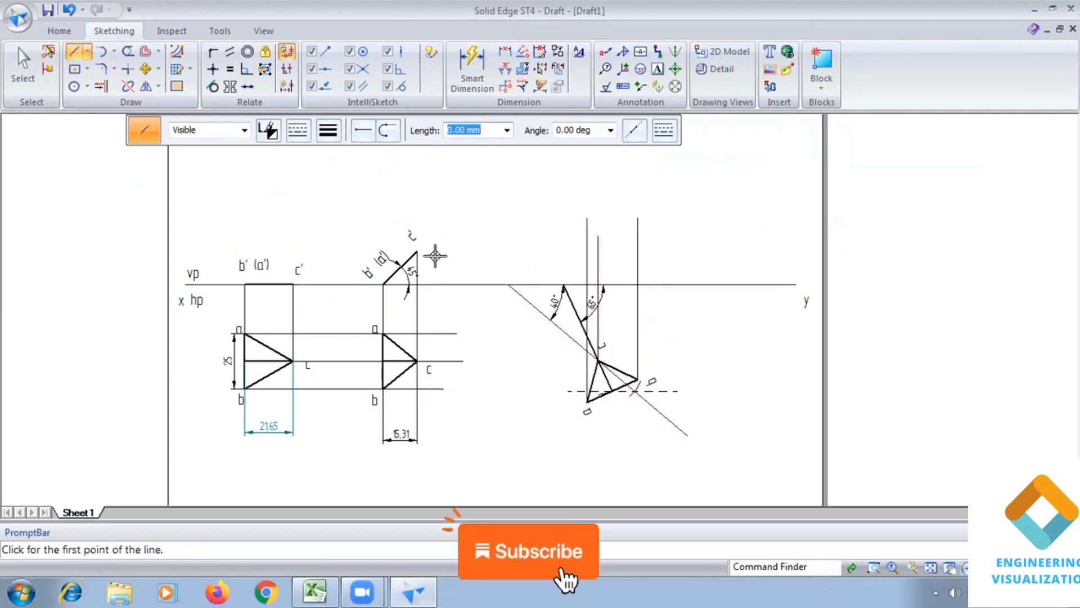
pyautogui.click(417, 253)
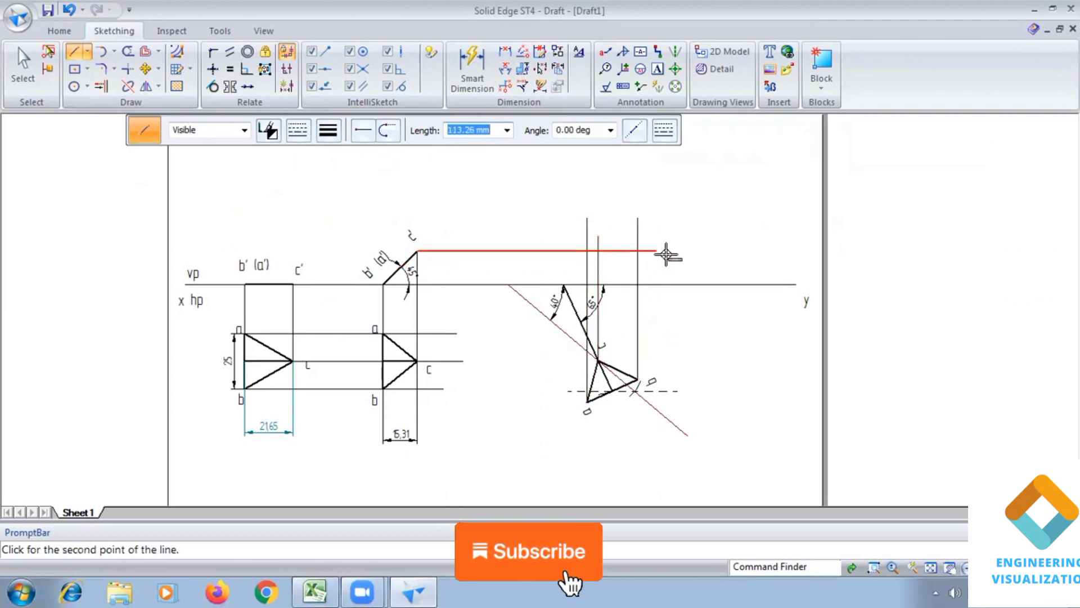
pyautogui.click(656, 69)
pyautogui.write('c')
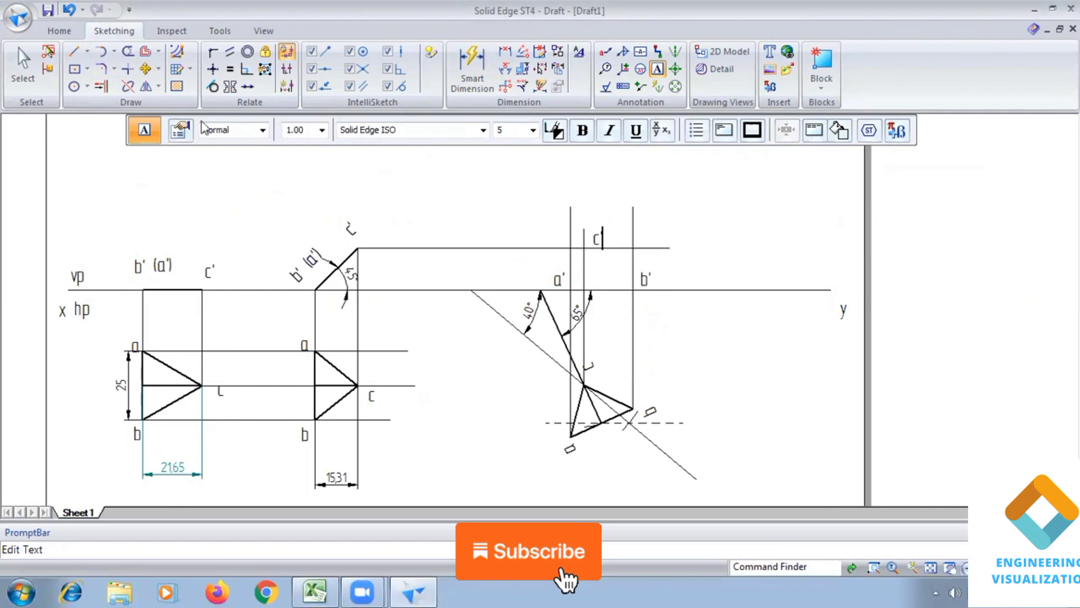
# Step: Label c' and join a', b', c' into the final front-view triangle, ready for trimming
pyautogui.click(78, 51)
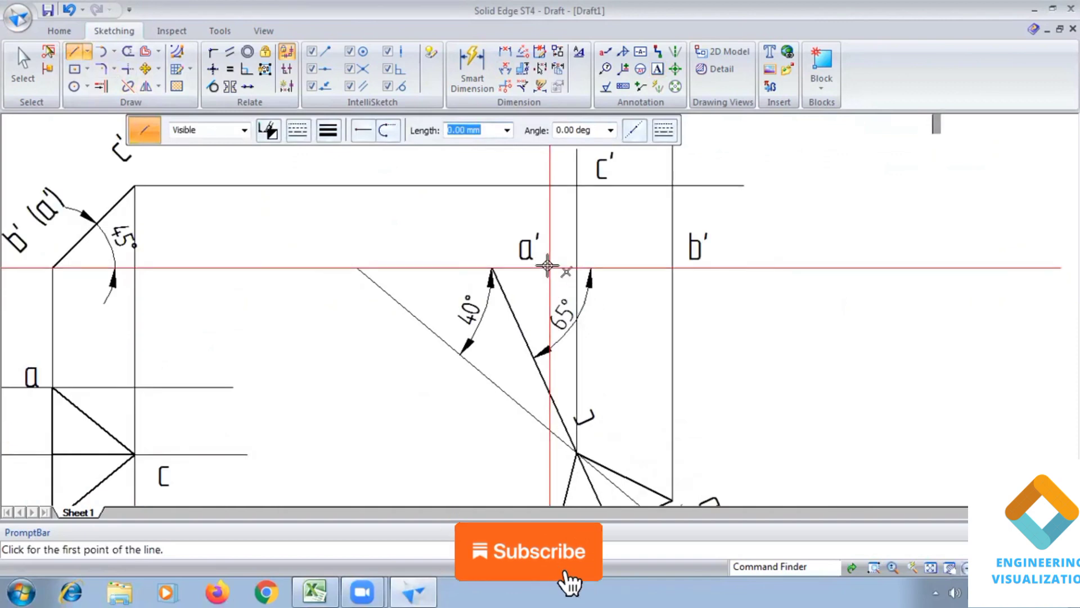
pyautogui.click(548, 265)
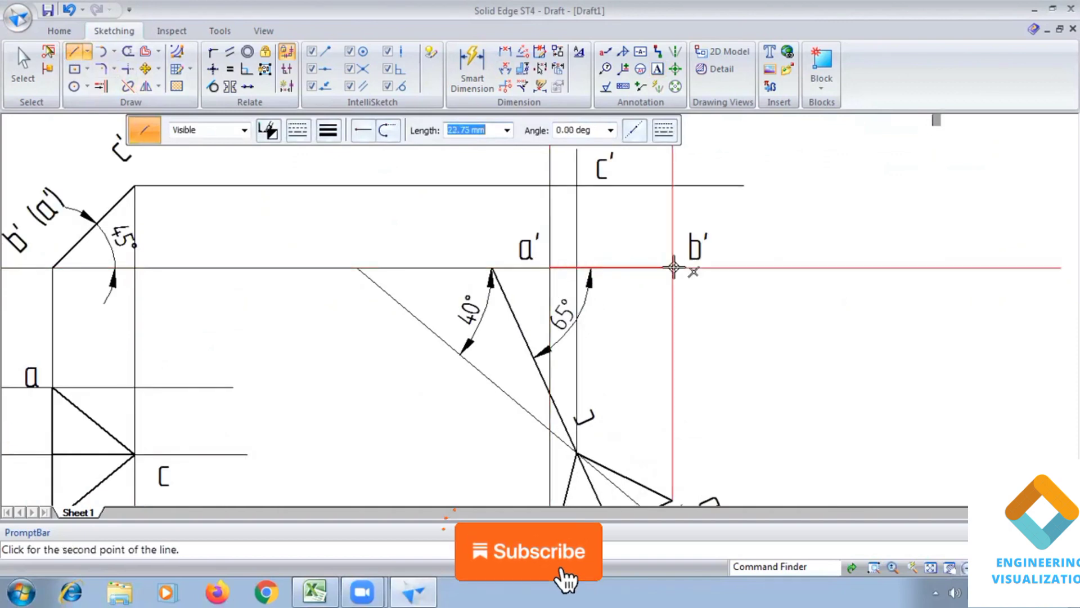
pyautogui.moveTo(578, 185)
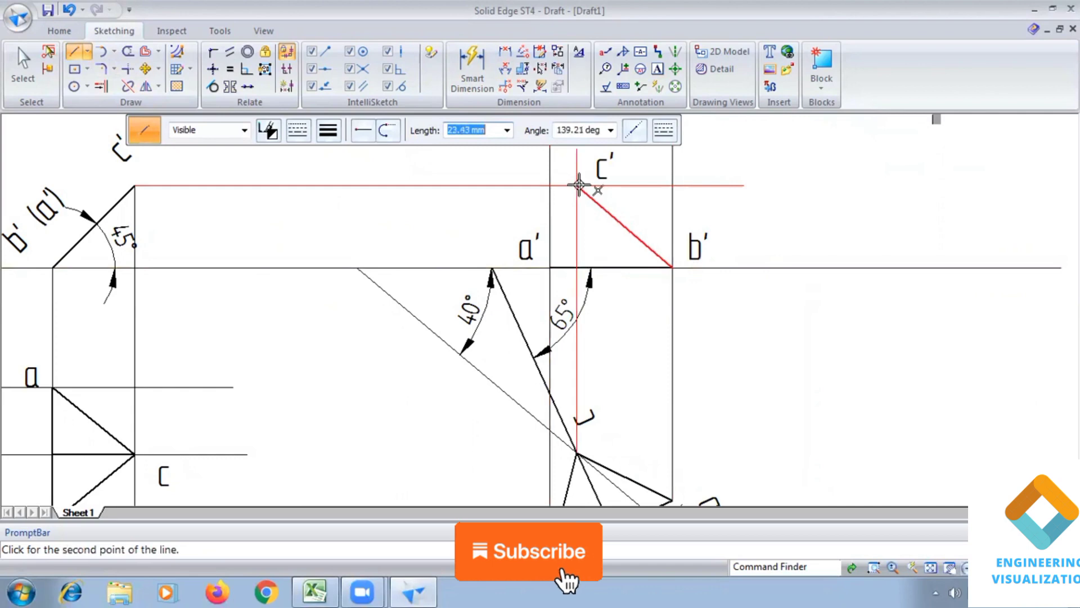
pyautogui.click(577, 186)
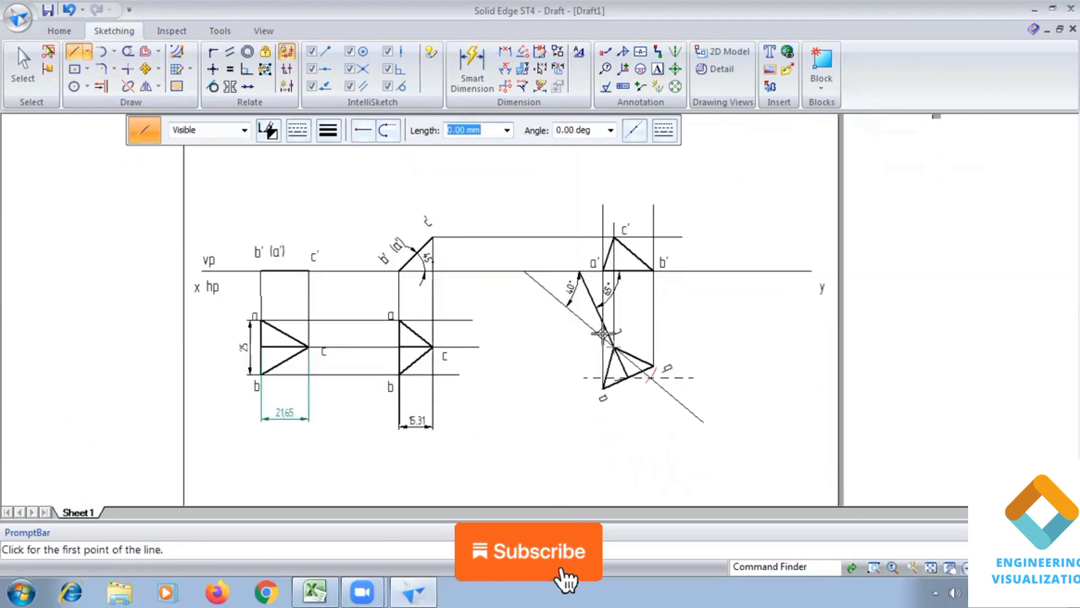
pyautogui.click(122, 50)
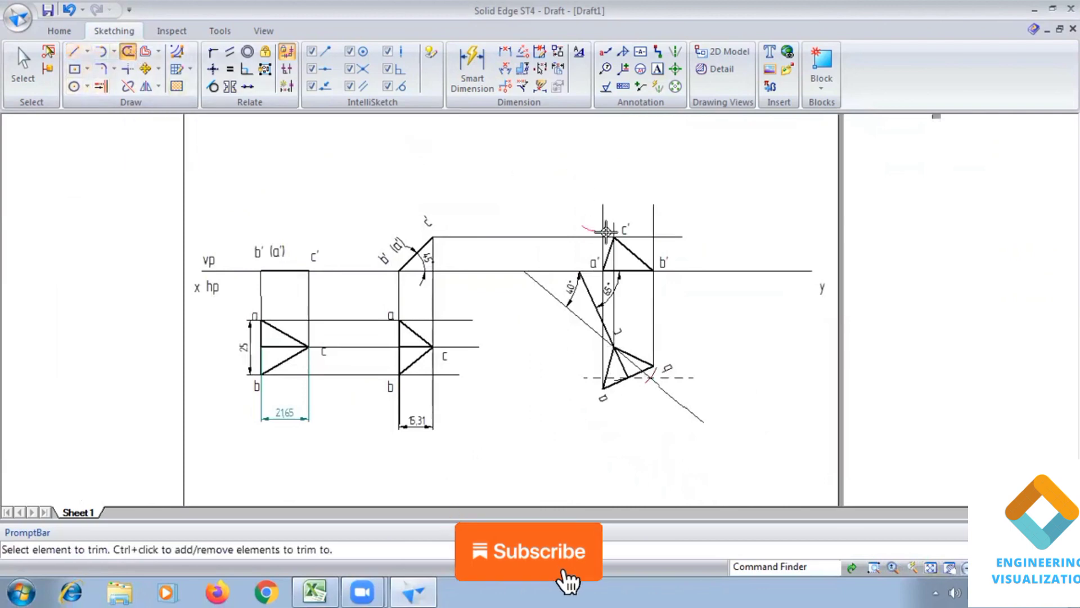